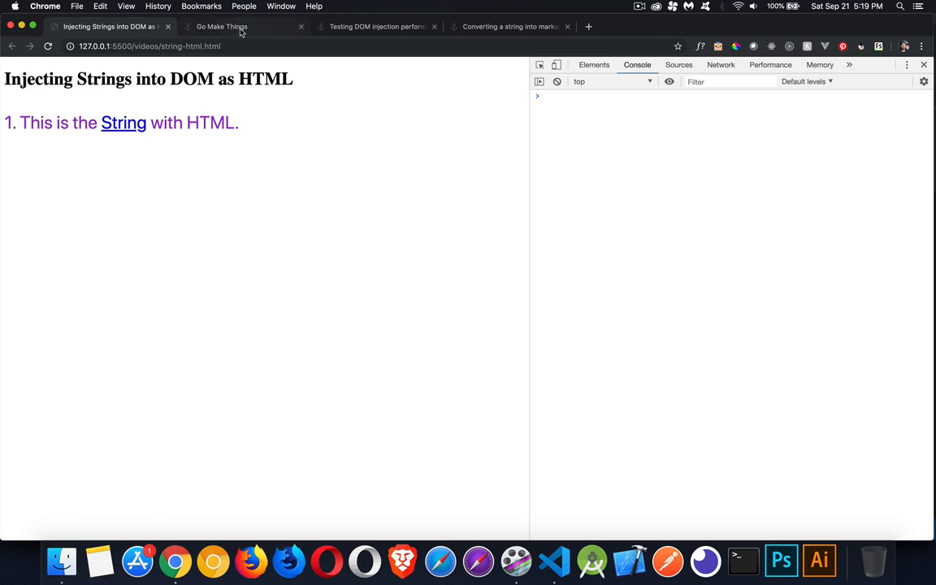
# Browse the Go Make Things homepage and its DOM injection and string-to-markup articles, then return to the demo page
pyautogui.click(221, 26)
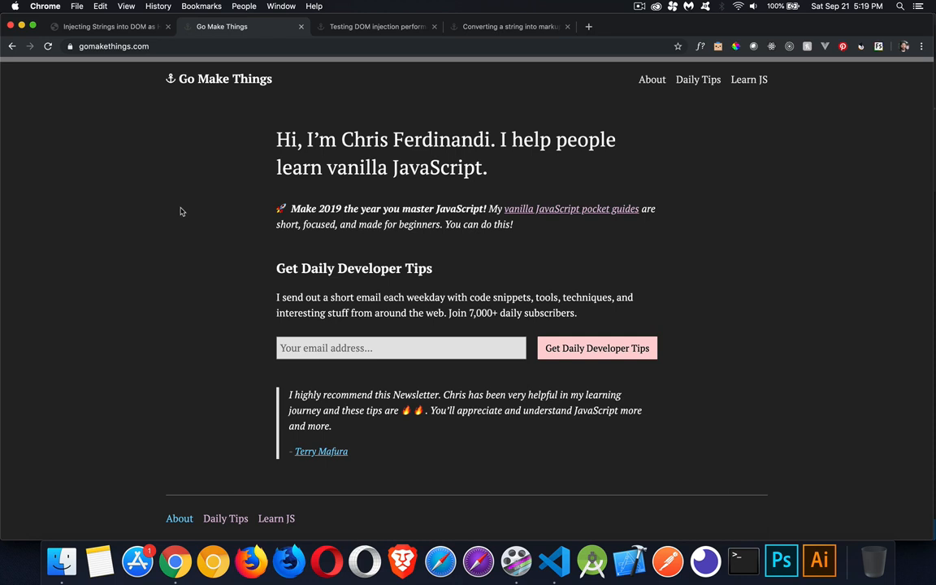
pyautogui.moveTo(187, 201)
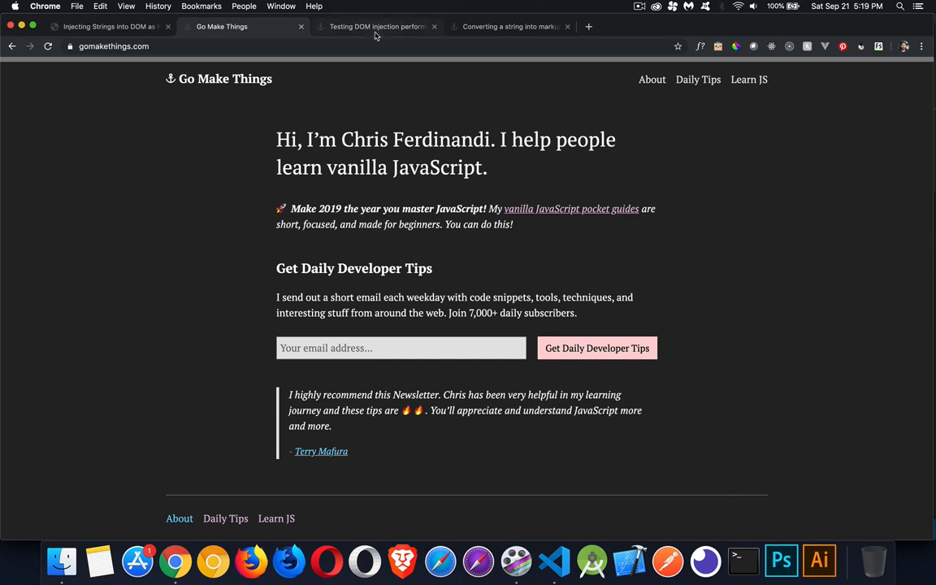
pyautogui.click(376, 26)
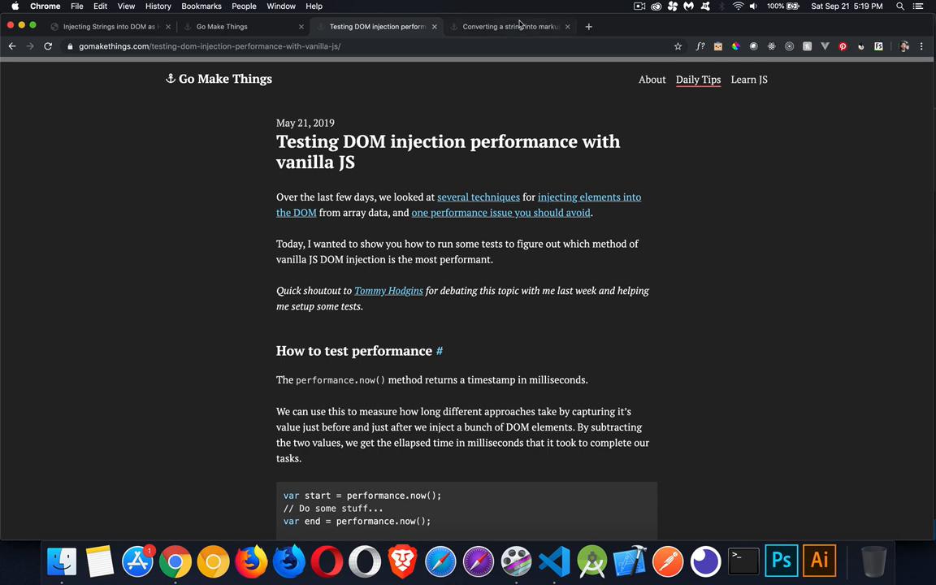
pyautogui.click(510, 26)
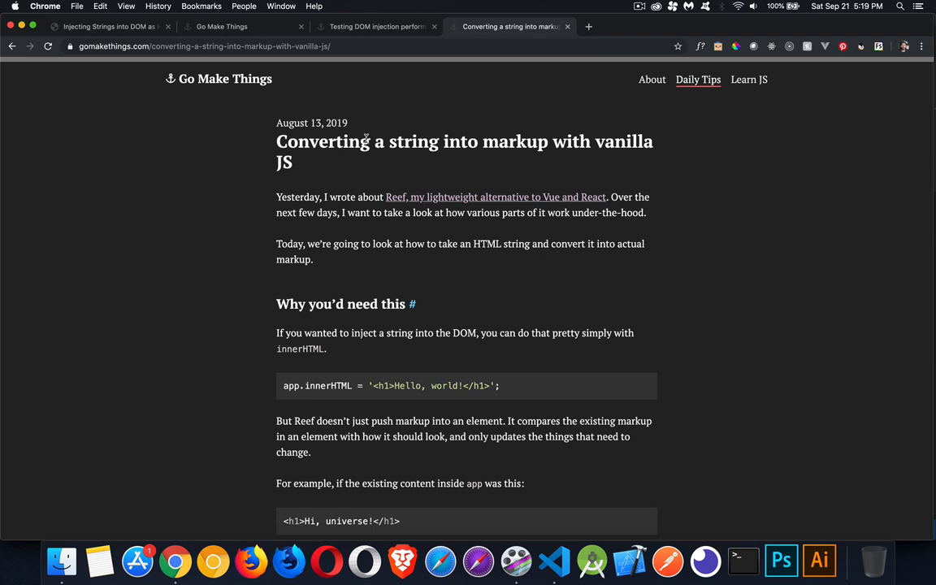
pyautogui.moveTo(384, 80)
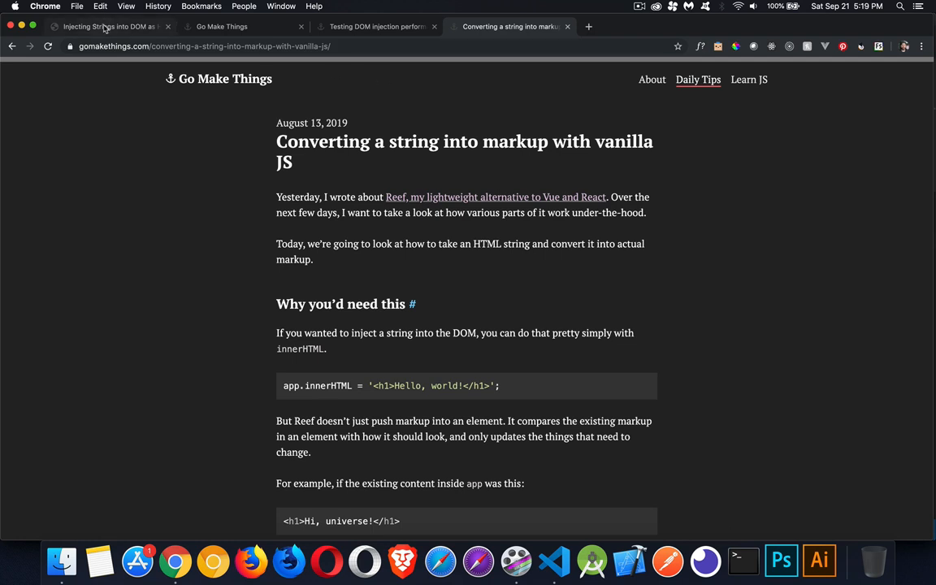
pyautogui.click(110, 26)
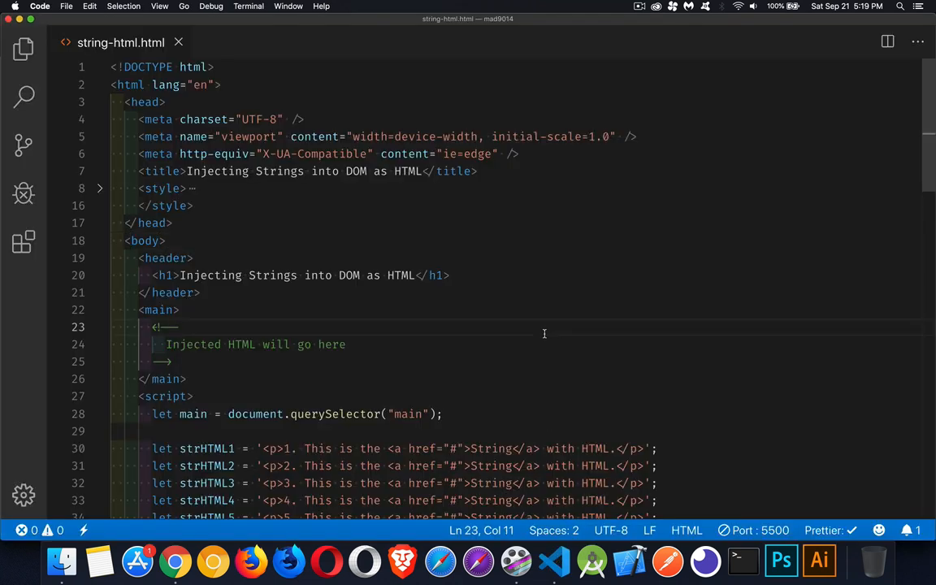
# Review the main element variable on line 28 and its use in the innerHTML assignment on line 38
pyautogui.scroll(-3)
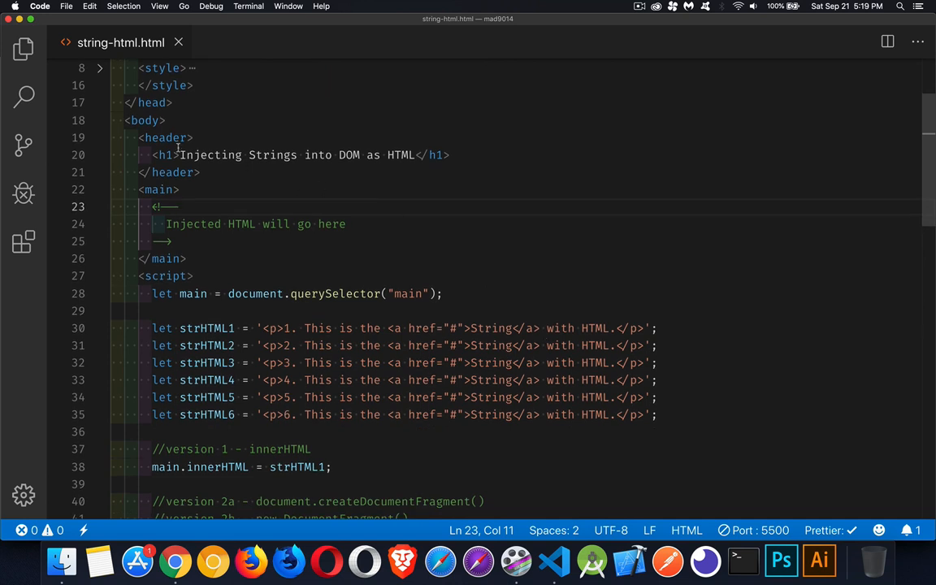
pyautogui.click(160, 188)
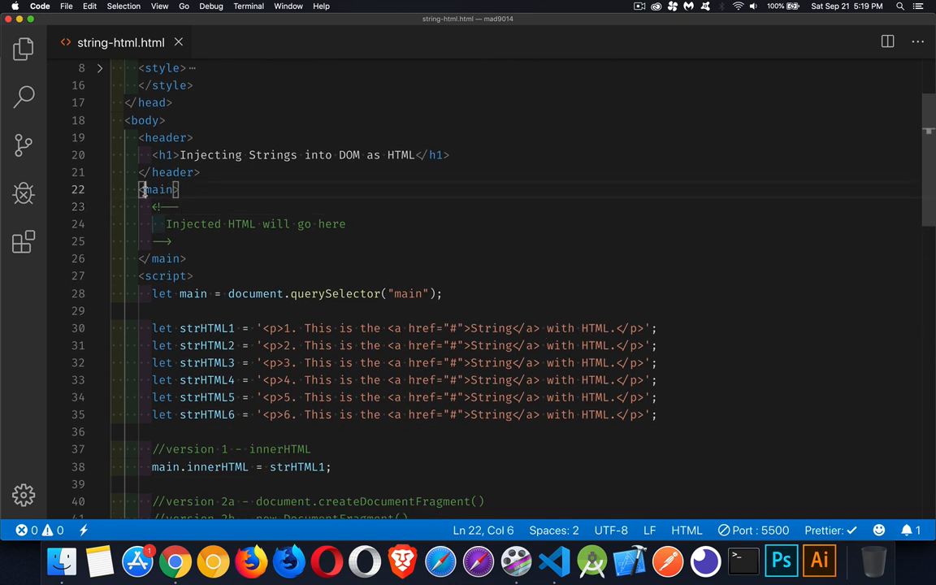
pyautogui.moveTo(140, 188); pyautogui.dragTo(185, 259)
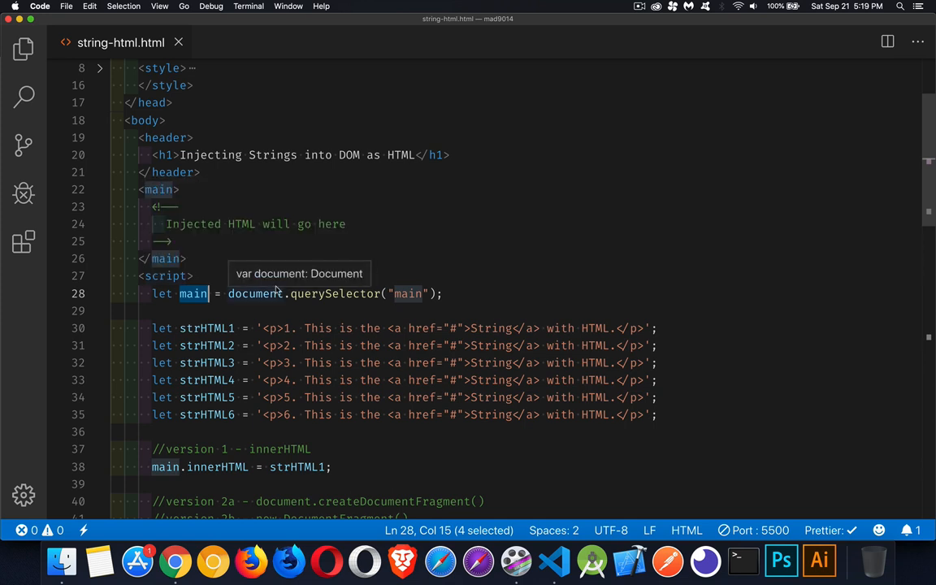
pyautogui.moveTo(671, 442)
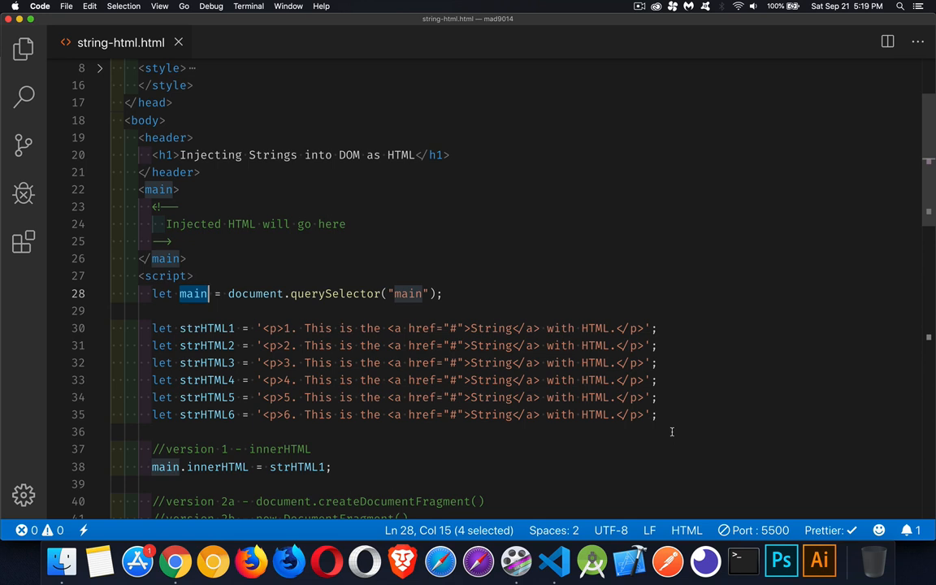
pyautogui.moveTo(273, 330)
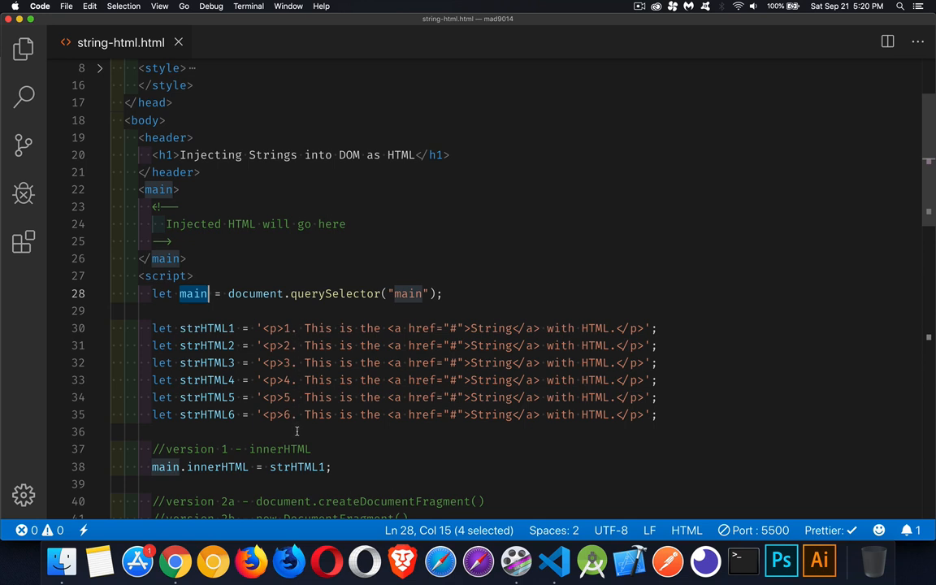
pyautogui.moveTo(384, 432)
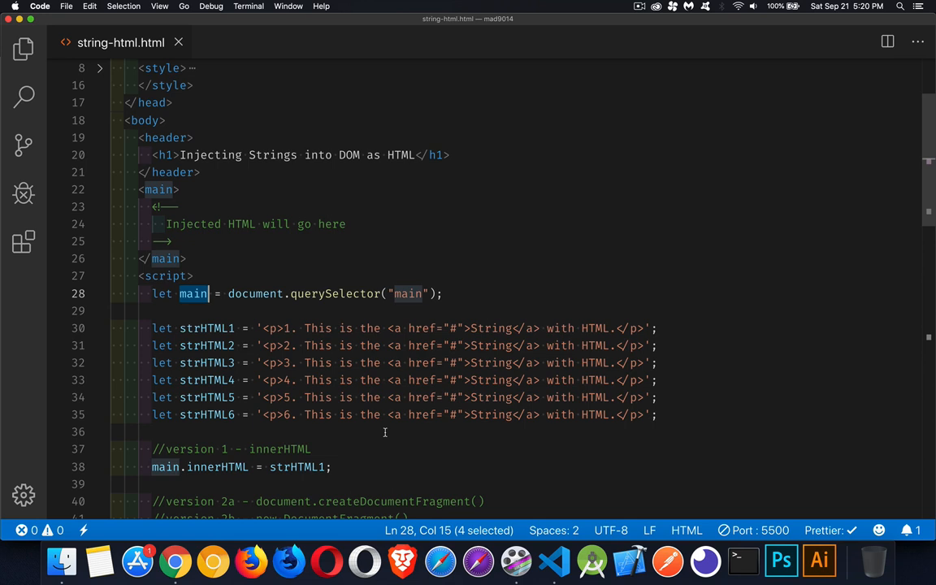
pyautogui.scroll(-3)
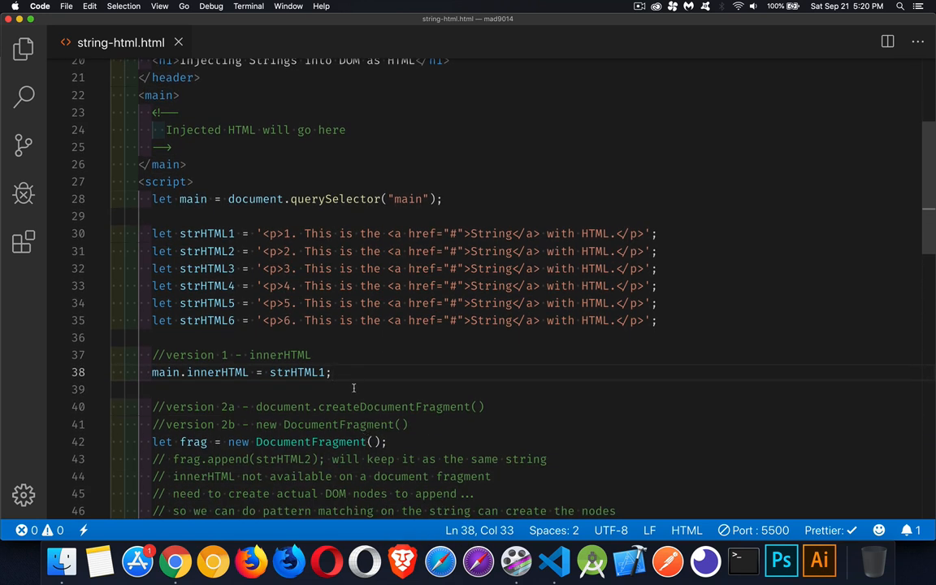
pyautogui.doubleClick(296, 372)
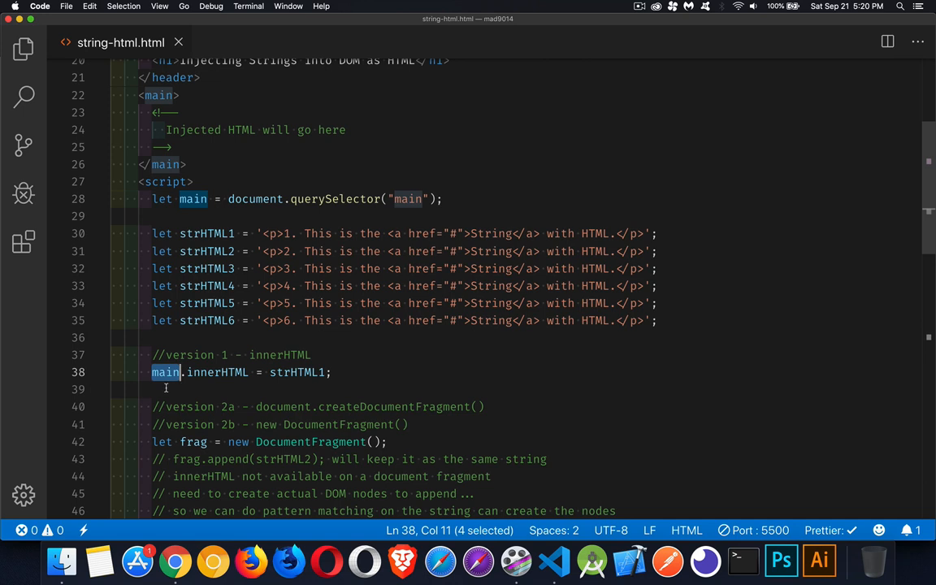
pyautogui.moveTo(166, 393)
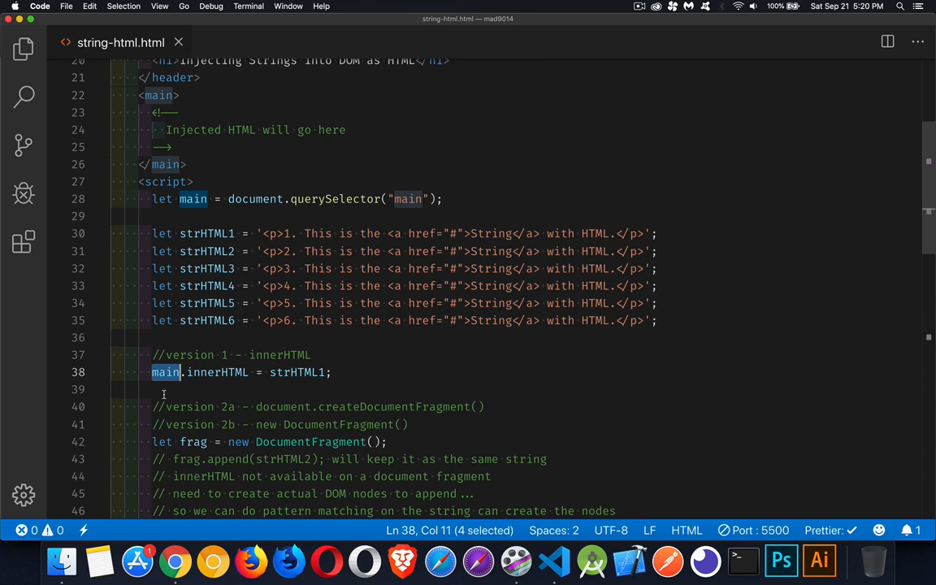
pyautogui.moveTo(165, 391)
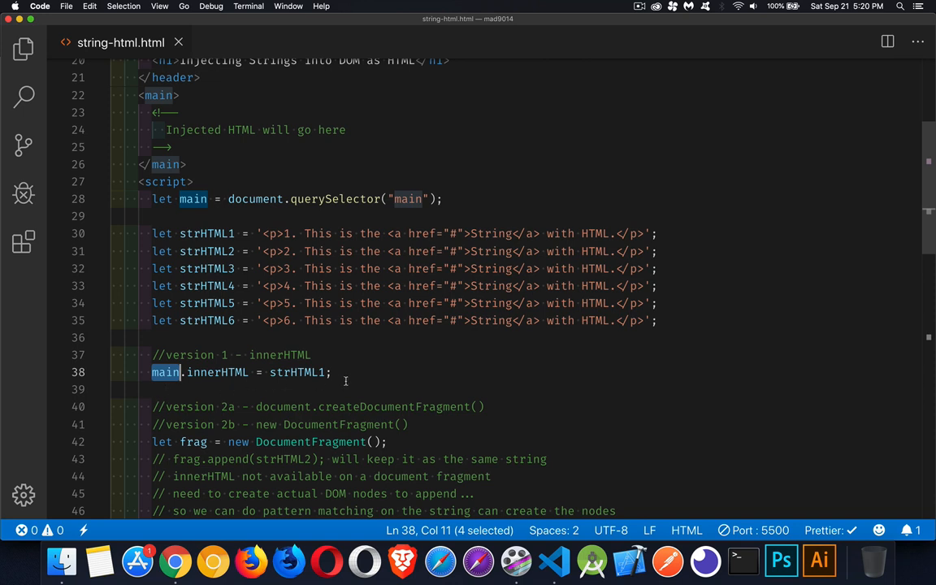
pyautogui.click(331, 372)
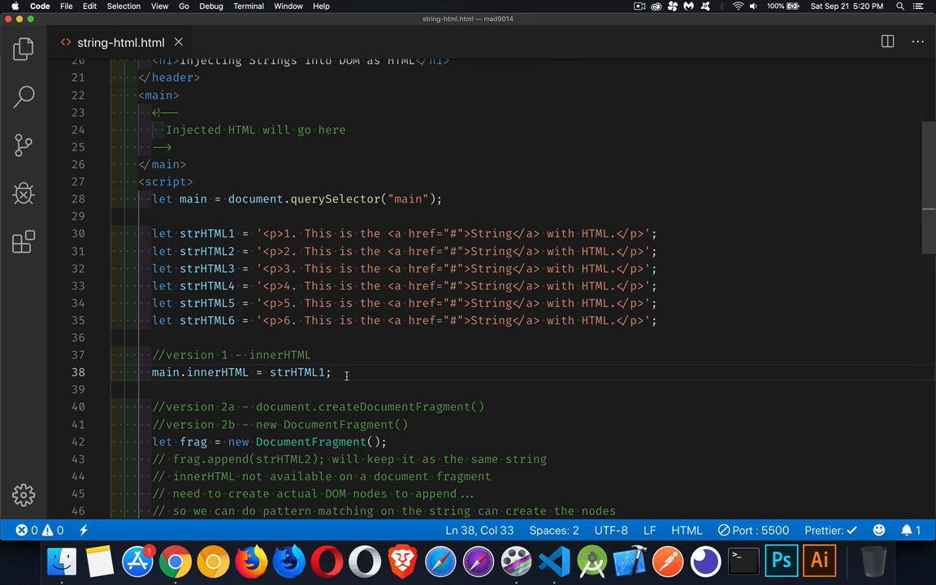
# Re-enable frag.append(strHTML2) in the DocumentFragment version and check strHTML2's type
pyautogui.scroll(-3)
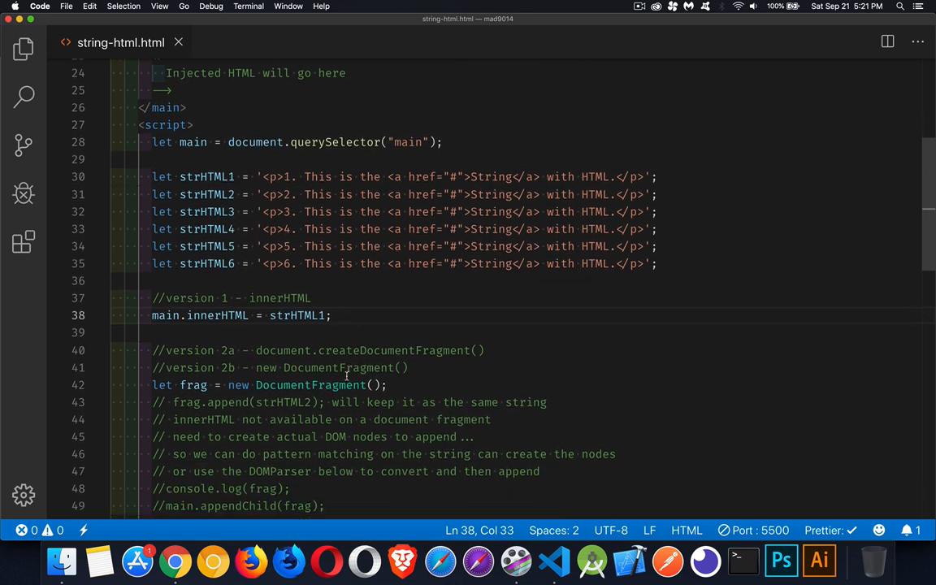
pyautogui.scroll(-3)
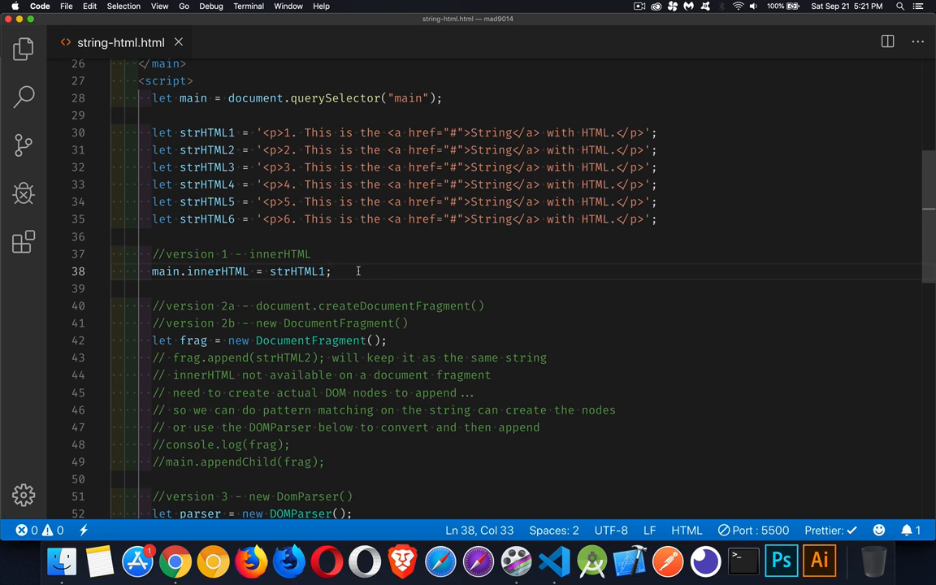
pyautogui.moveTo(356, 268)
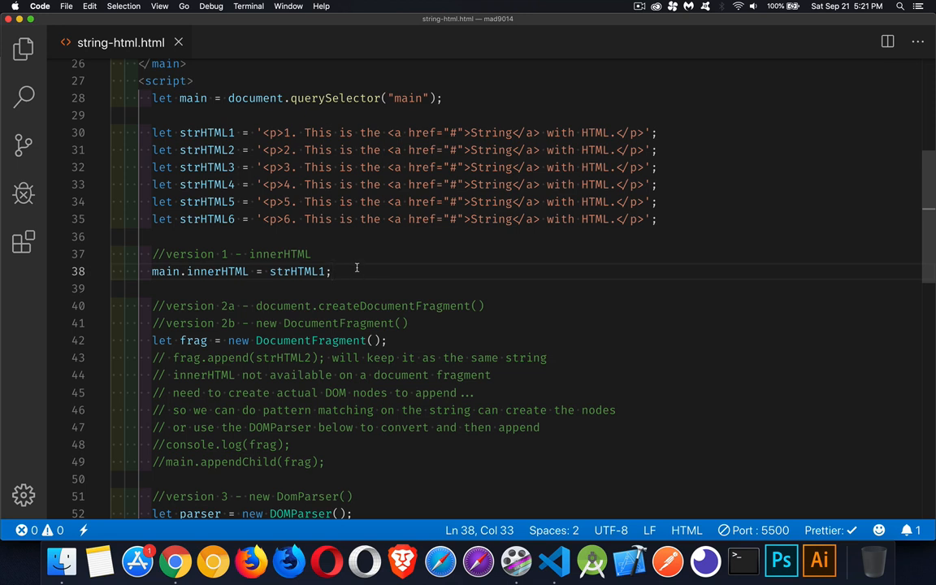
pyautogui.scroll(-3)
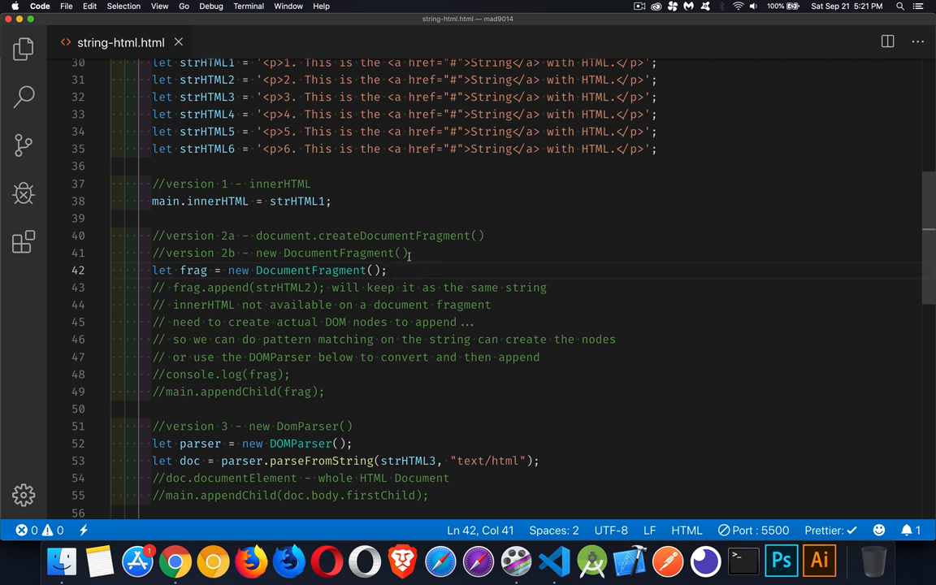
pyautogui.doubleClick(309, 270)
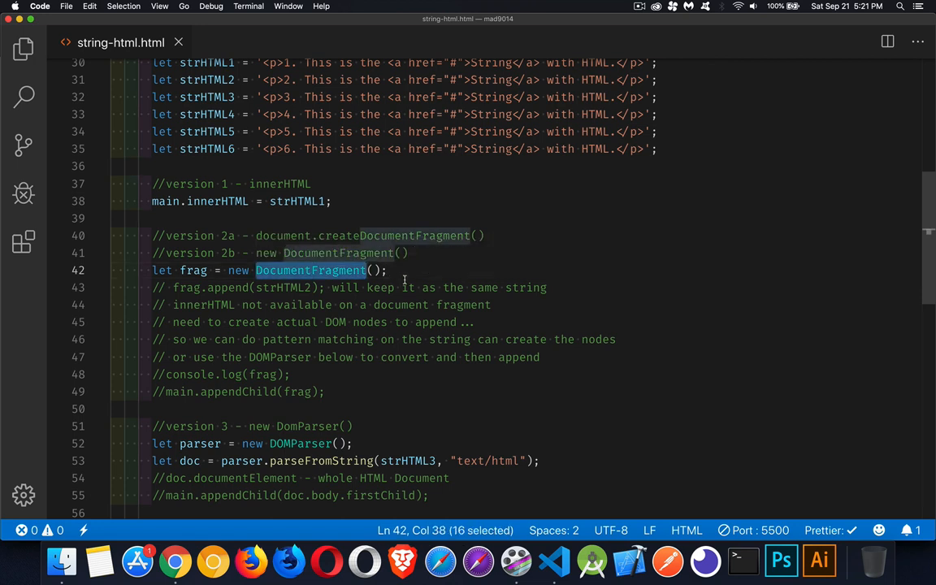
pyautogui.click(390, 270)
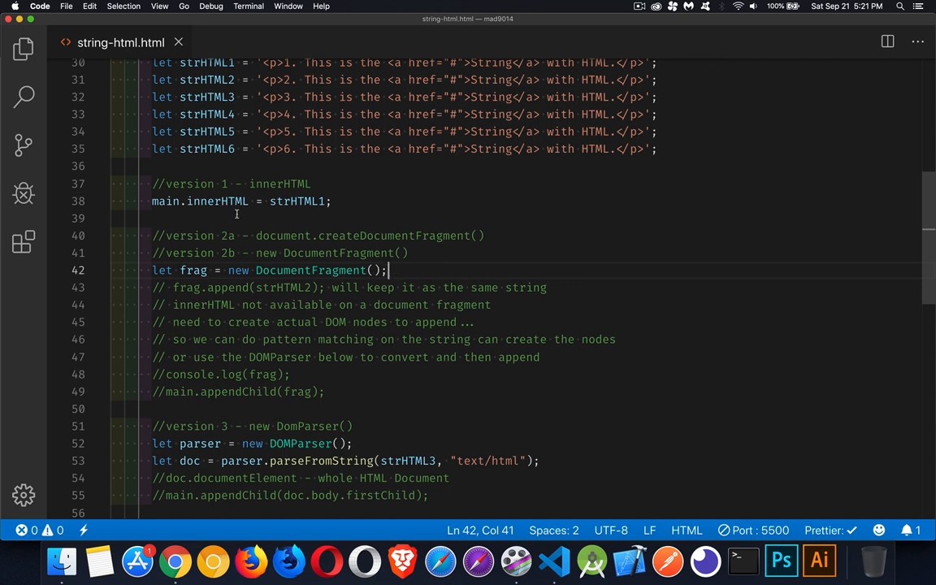
pyautogui.click(172, 287)
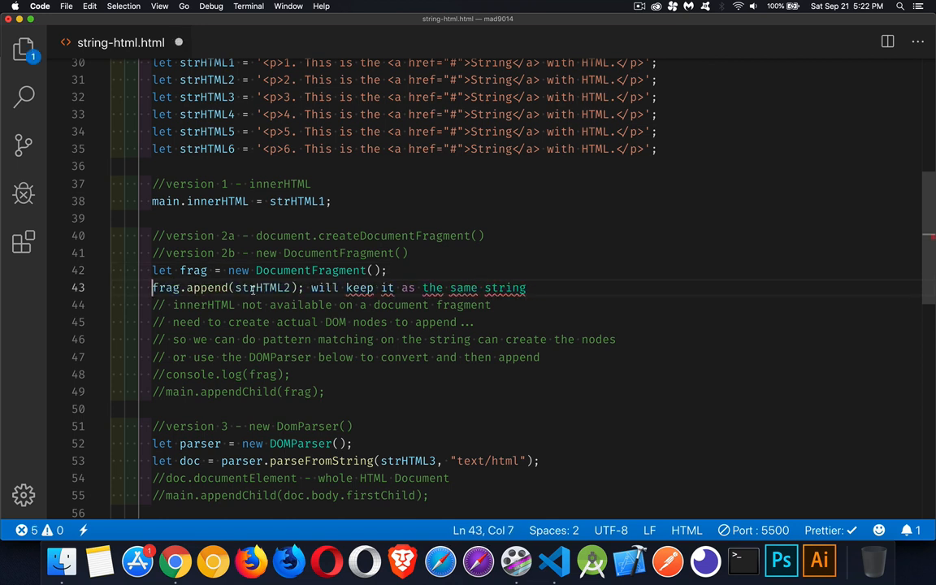
pyautogui.write('//')
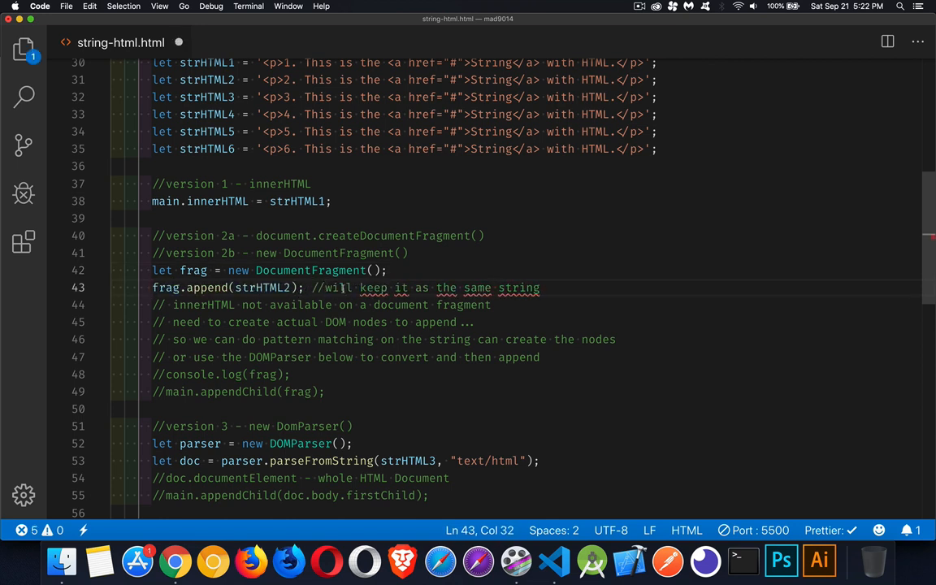
pyautogui.moveTo(262, 287)
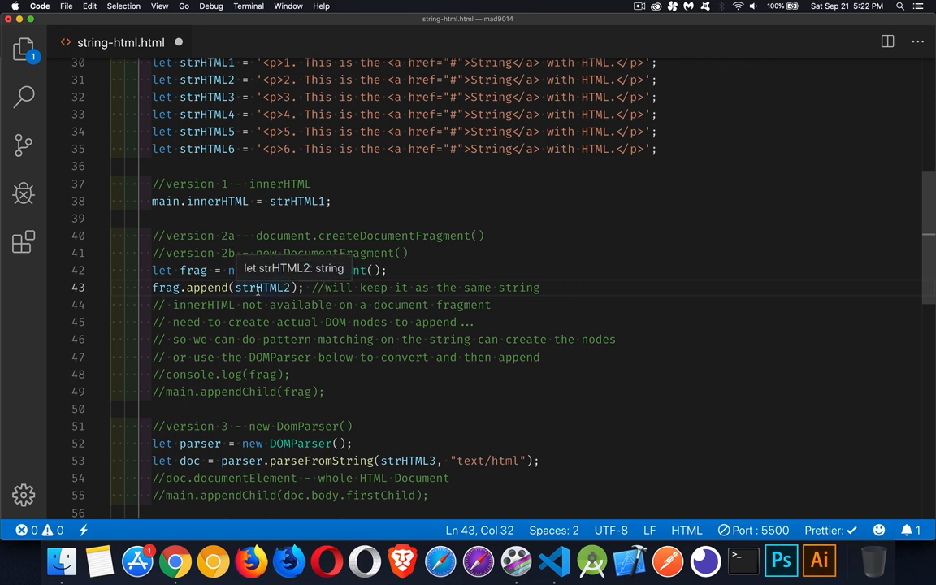
pyautogui.click(166, 392)
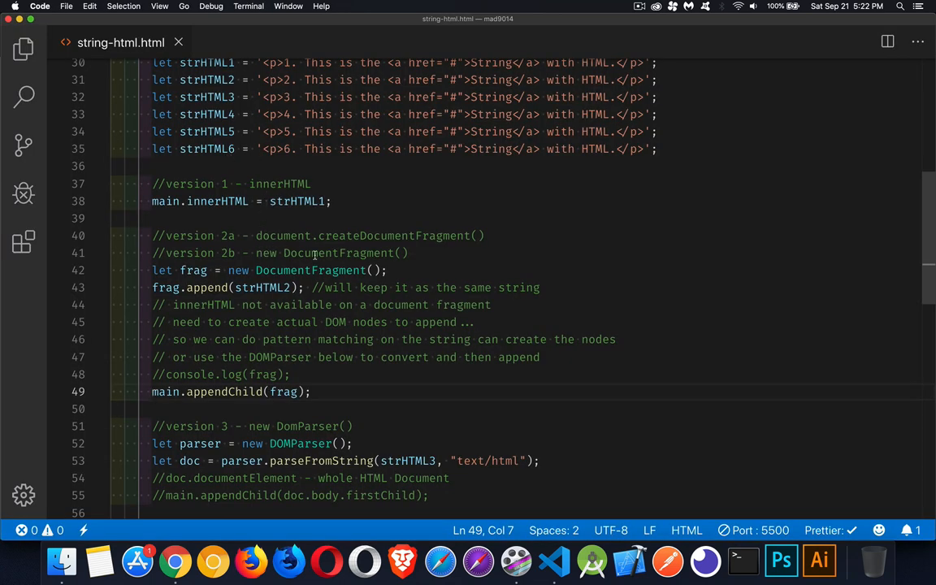
pyautogui.moveTo(354, 219)
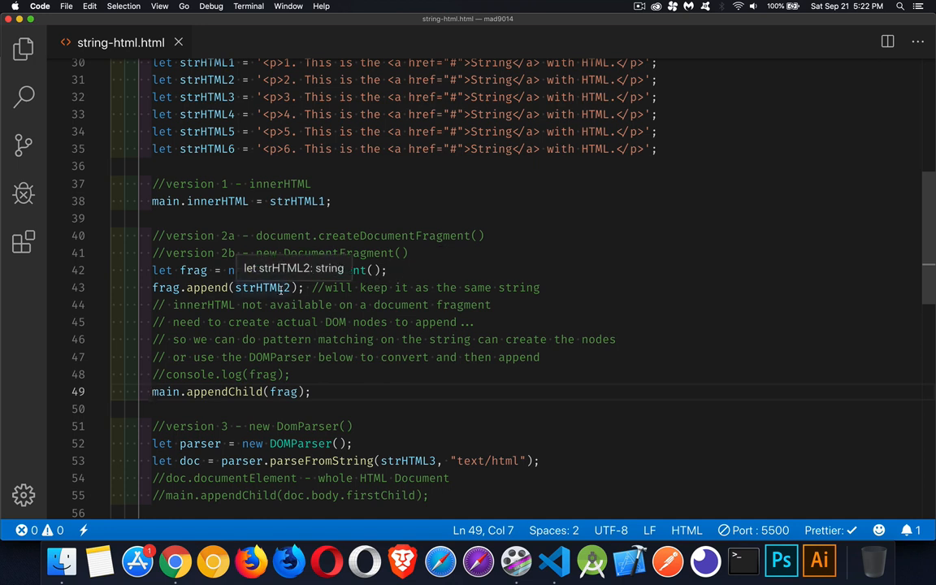
pyautogui.moveTo(283, 309)
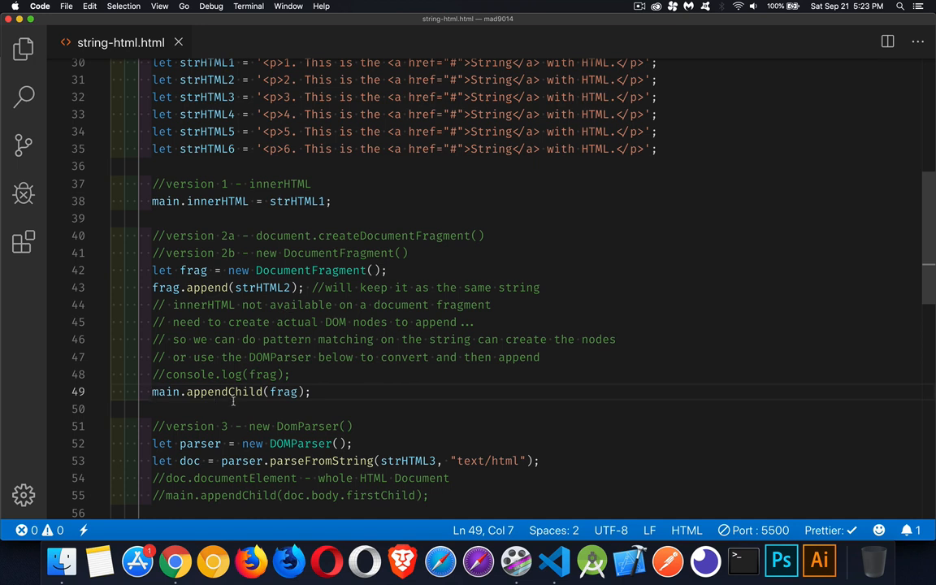
# Add the comment //GREAT INSIDE A LOOP. DO THE APPEND AFTER THE LOOP. above the append call
pyautogui.doubleClick(283, 391)
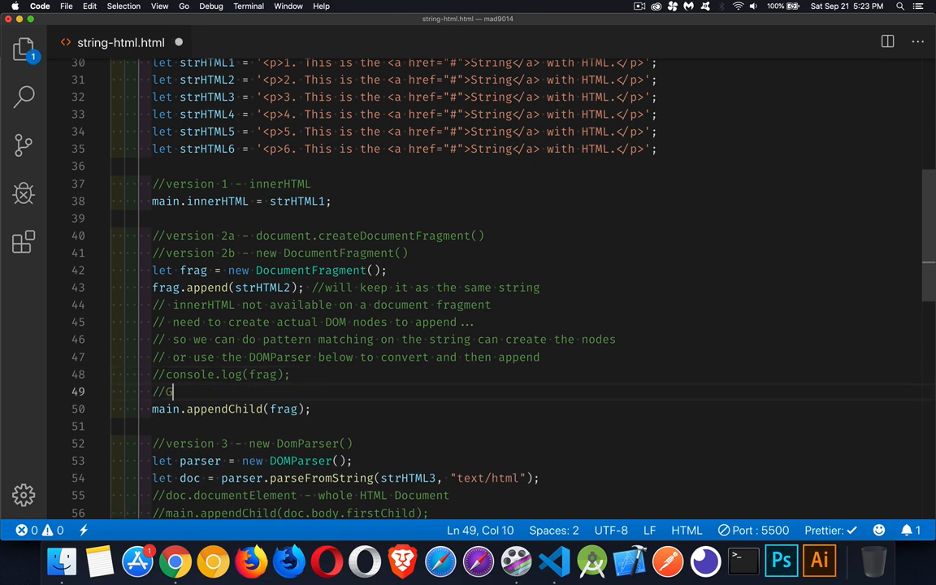
pyautogui.write('GREAT INSIDE A LOO')
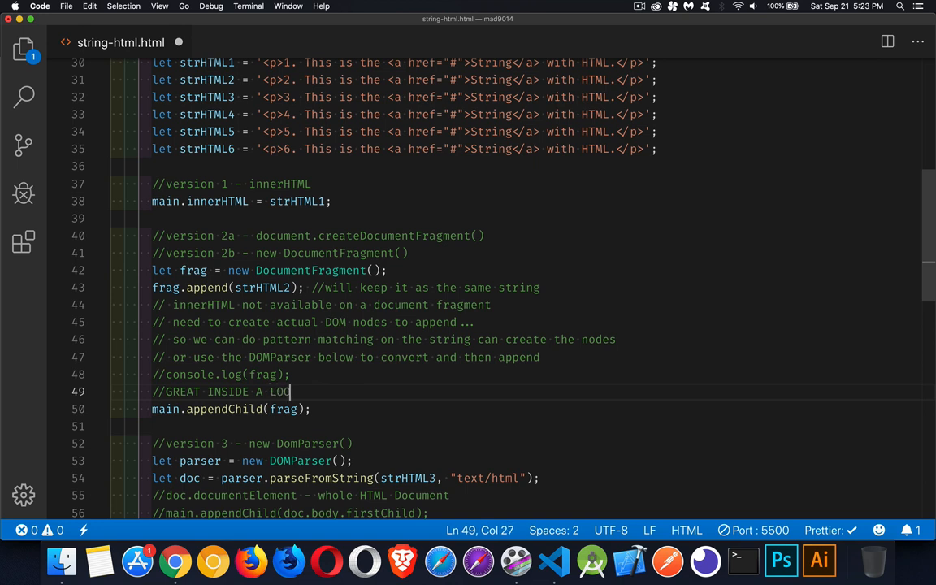
pyautogui.write('. DO')
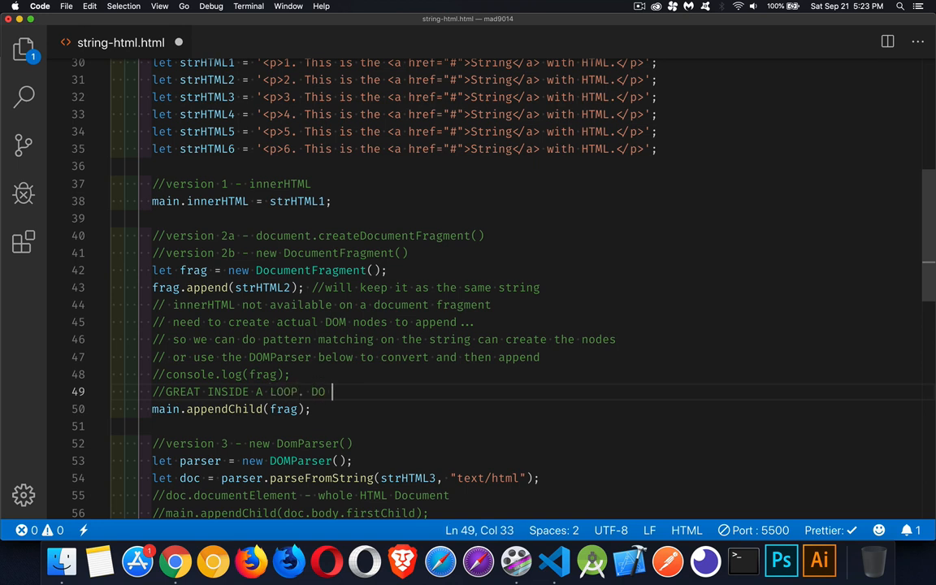
pyautogui.write('THE APPEND')
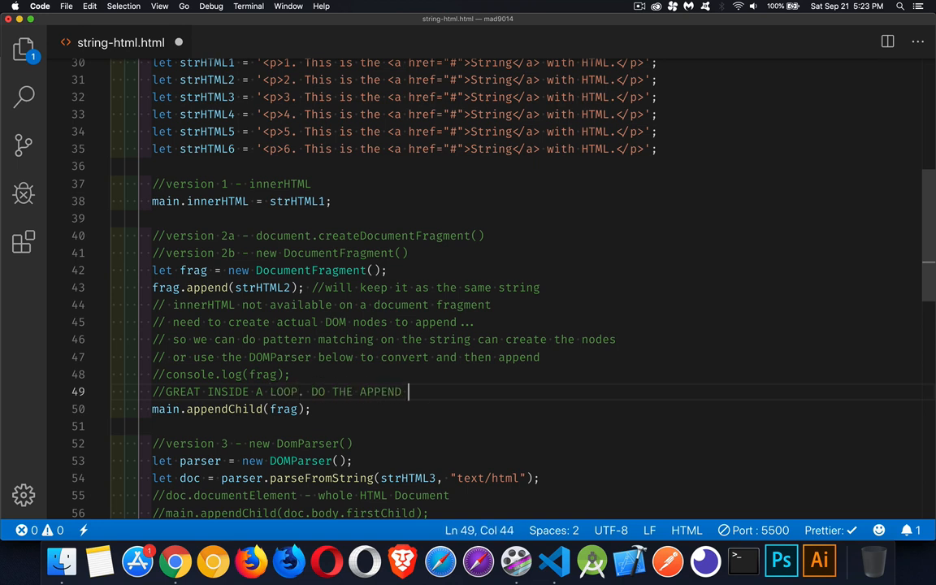
pyautogui.write('AFTER THE LO')
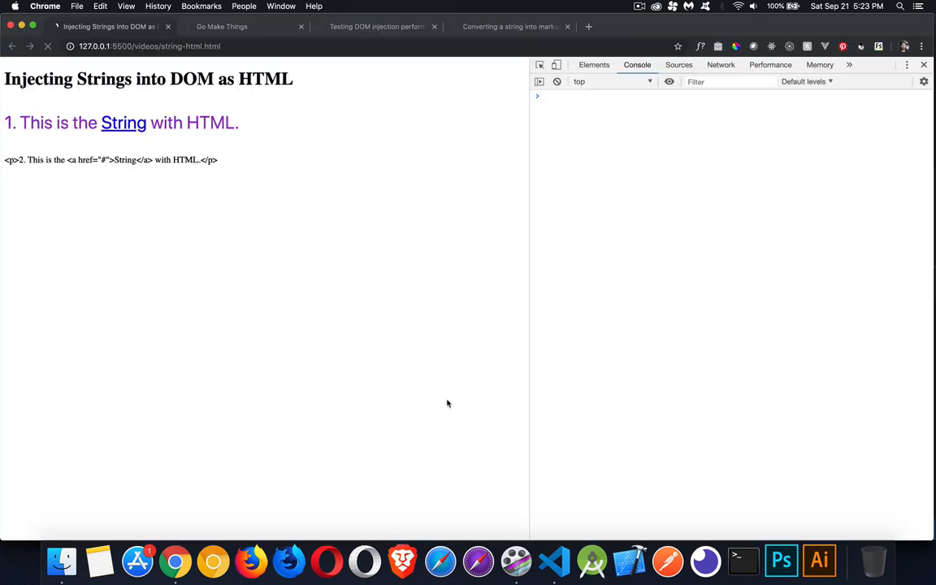
# Expand the main node in Chrome's Elements panel to see strHTML2 appended as literal text
pyautogui.click(47, 46)
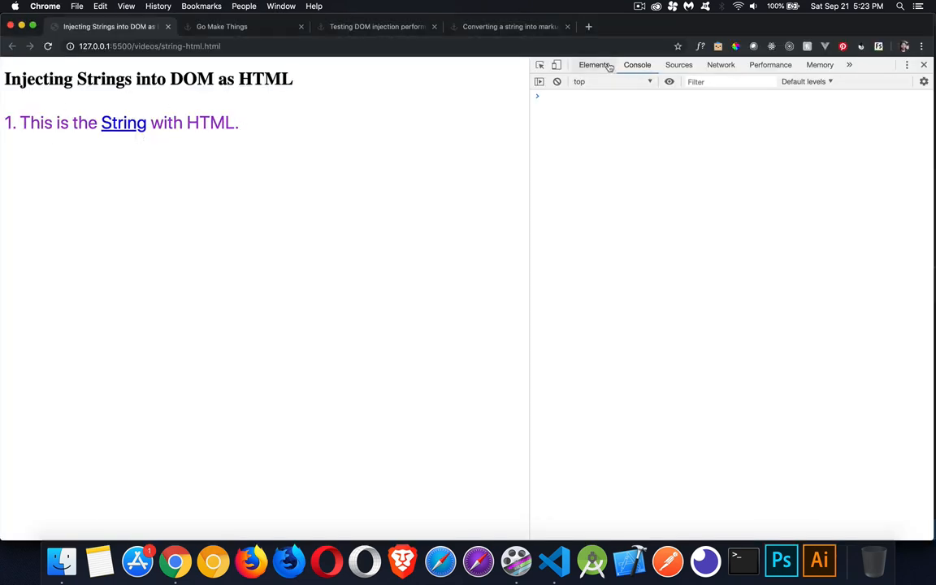
pyautogui.click(595, 65)
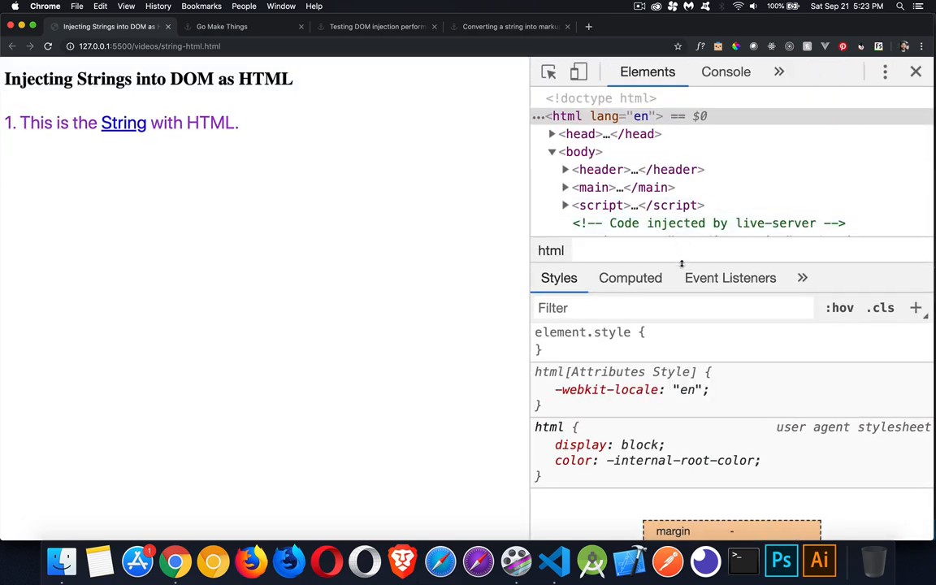
pyautogui.moveTo(592, 187)
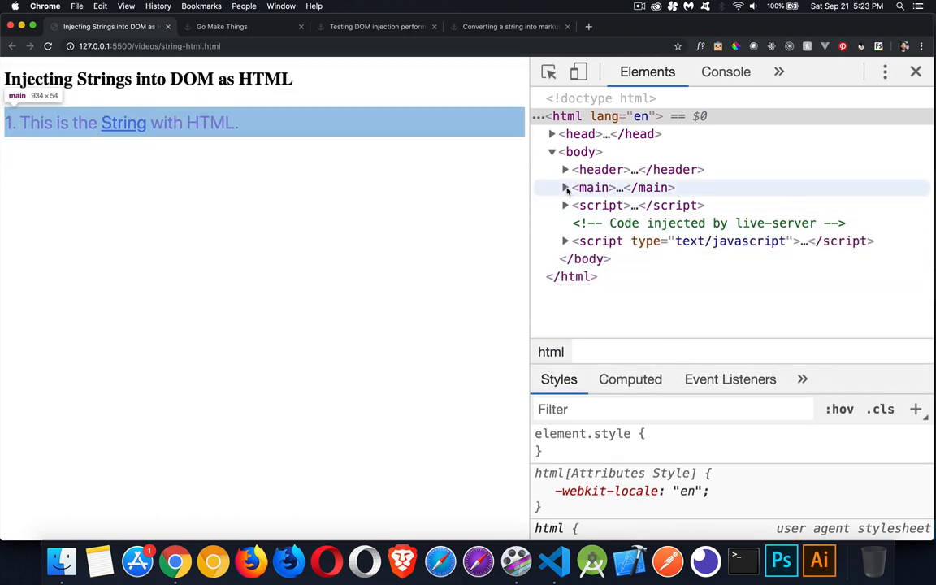
pyautogui.click(565, 189)
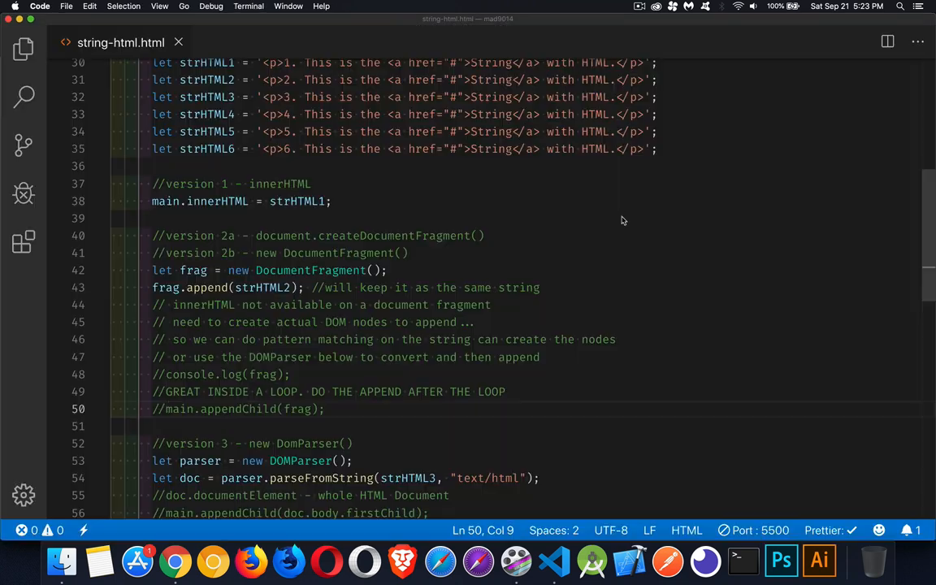
# Review the DOMParser call parsing strHTML3 as text/html in version 3
pyautogui.scroll(-3)
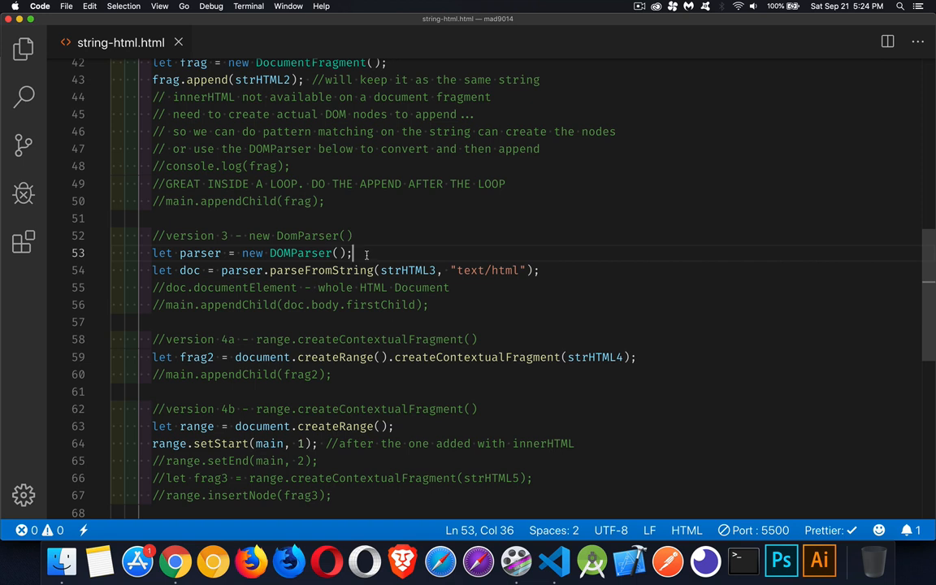
pyautogui.moveTo(398, 269)
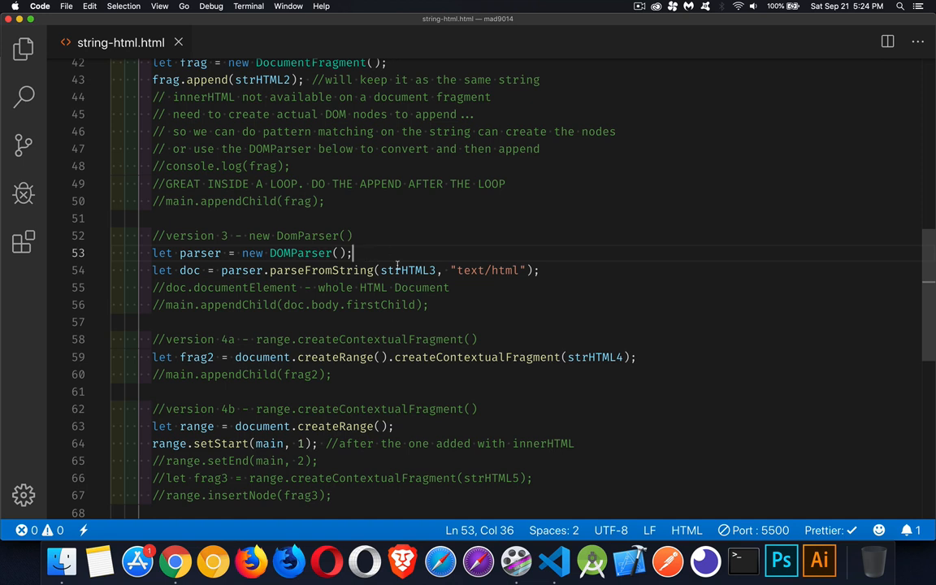
pyautogui.doubleClick(410, 270)
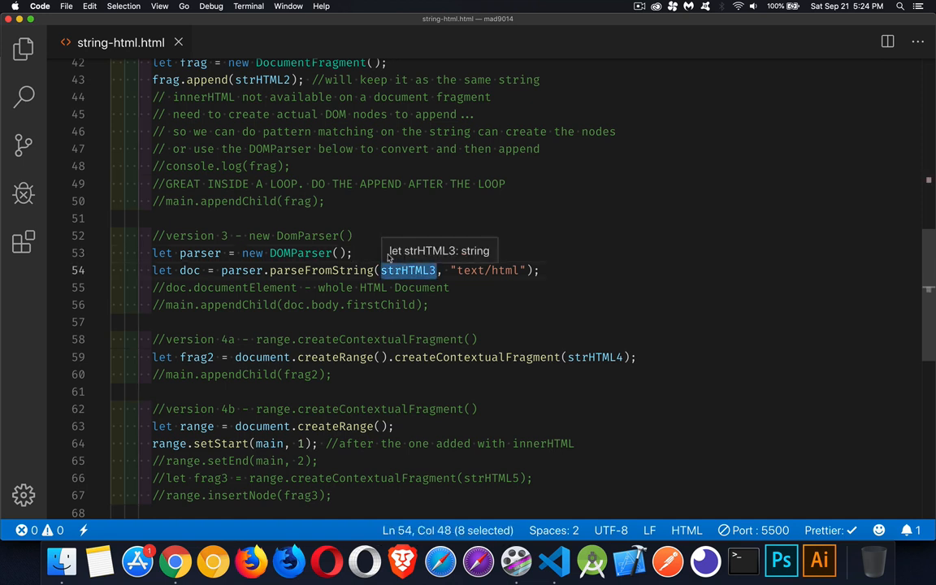
pyautogui.moveTo(390, 259)
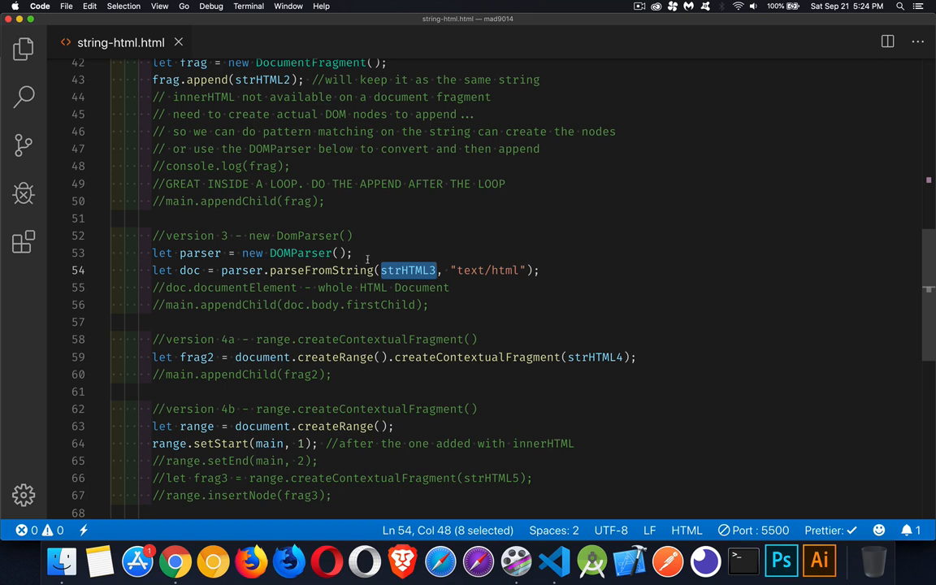
pyautogui.moveTo(526, 254)
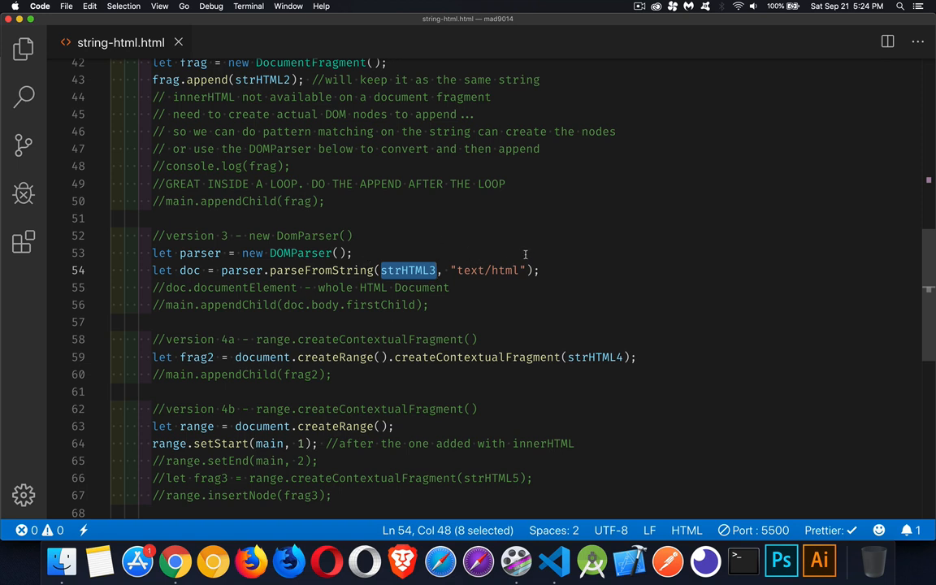
pyautogui.moveTo(517, 252)
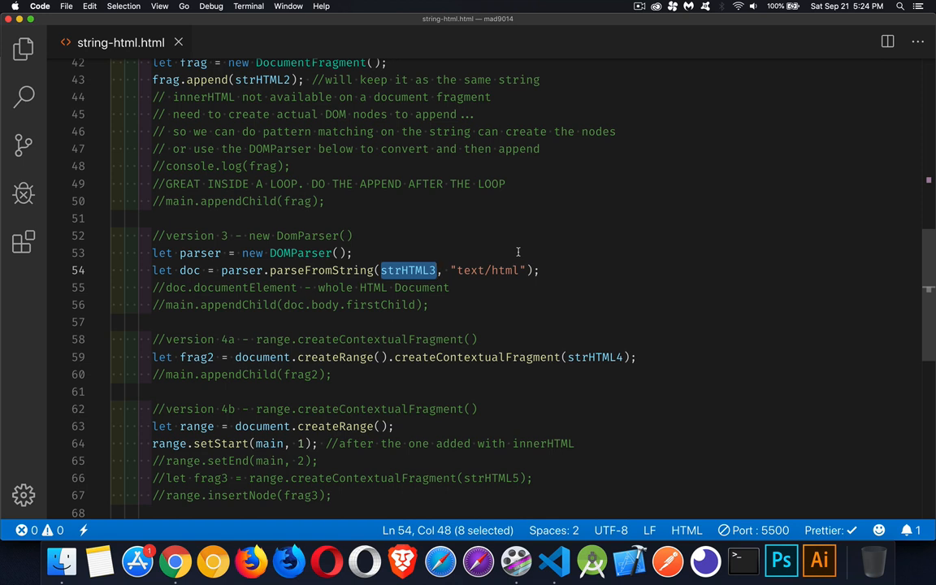
pyautogui.moveTo(484, 256)
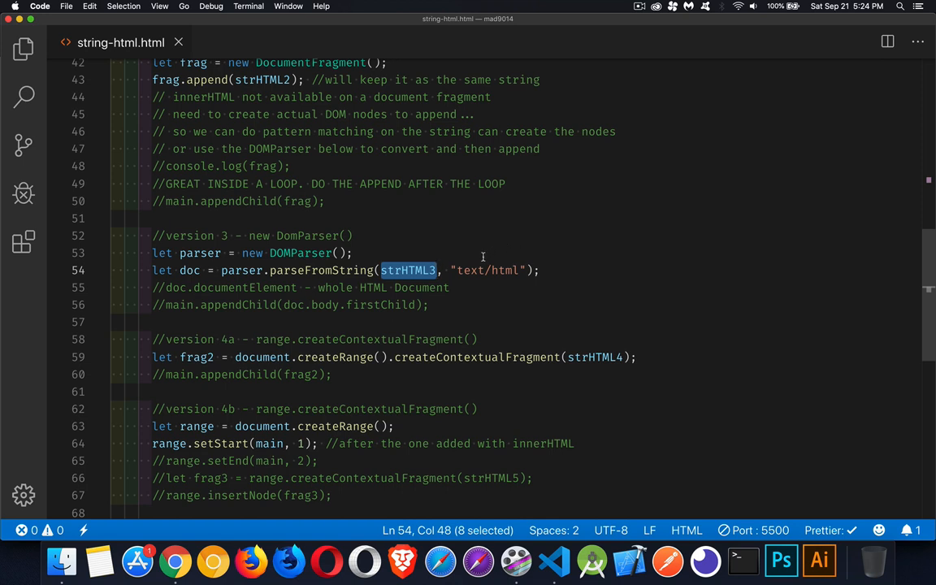
pyautogui.moveTo(393, 257)
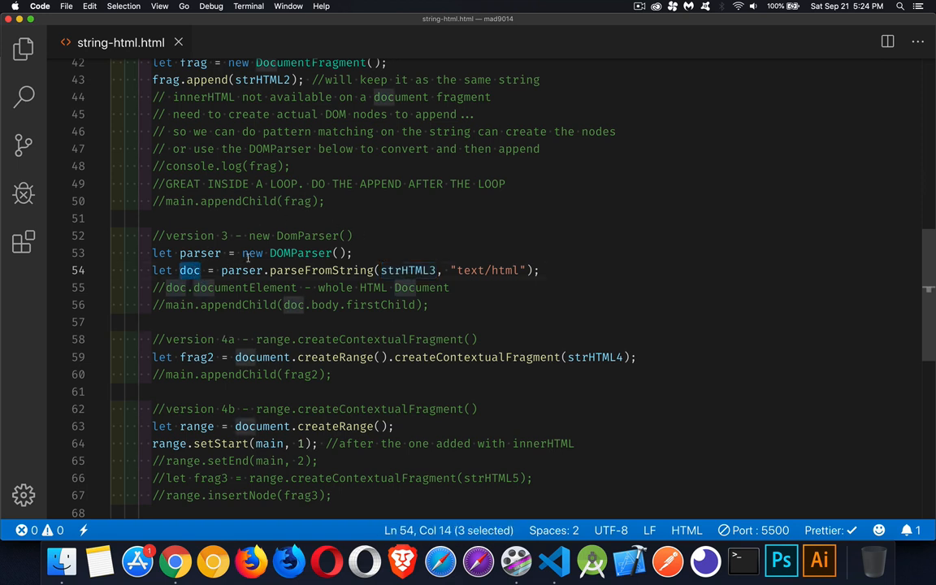
pyautogui.moveTo(221, 269)
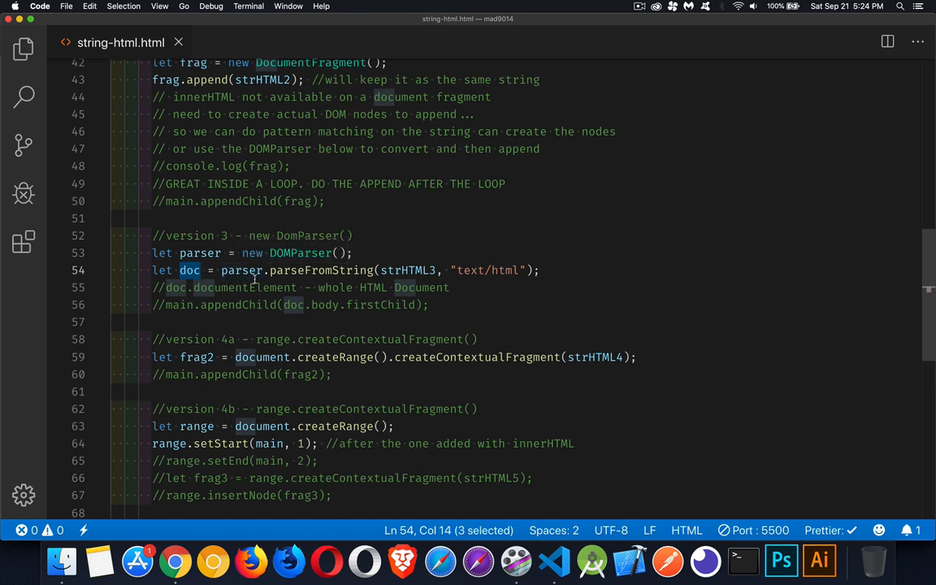
pyautogui.moveTo(315, 260)
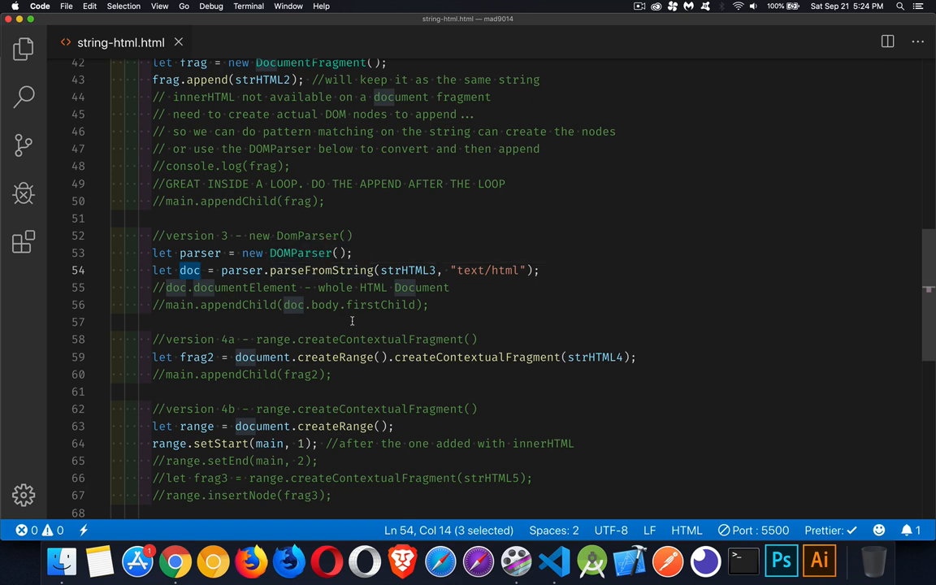
pyautogui.moveTo(475, 289)
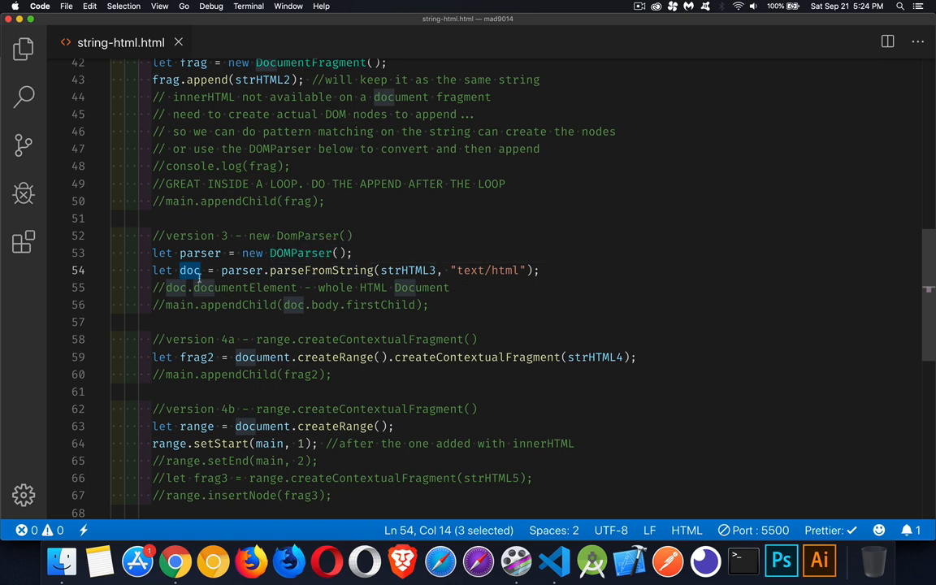
pyautogui.click(150, 287)
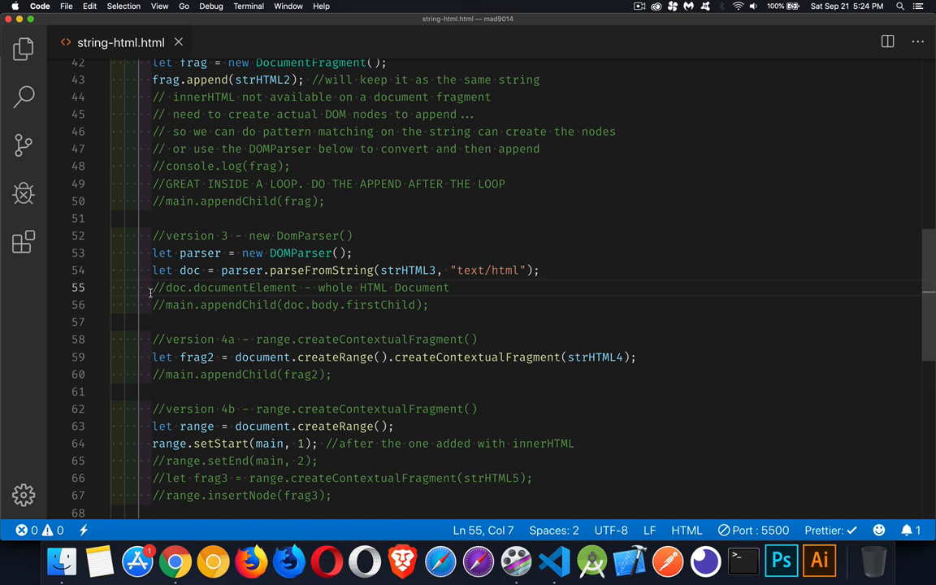
pyautogui.doubleClick(408, 270)
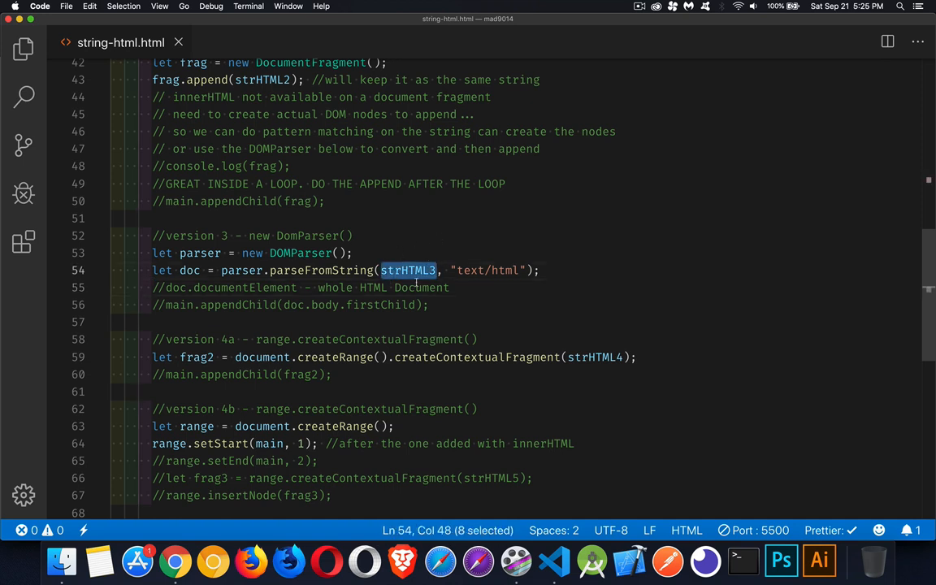
pyautogui.moveTo(409, 270)
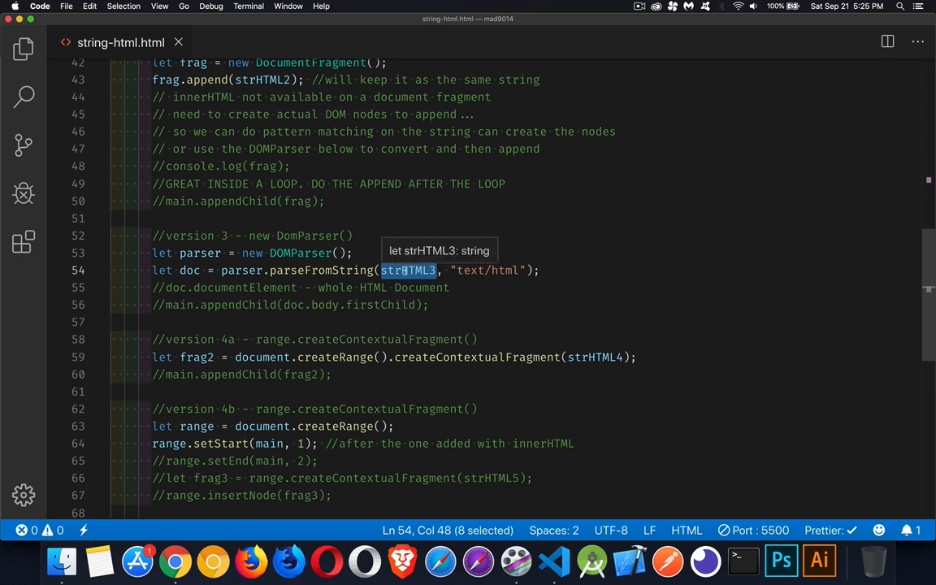
pyautogui.moveTo(208, 263)
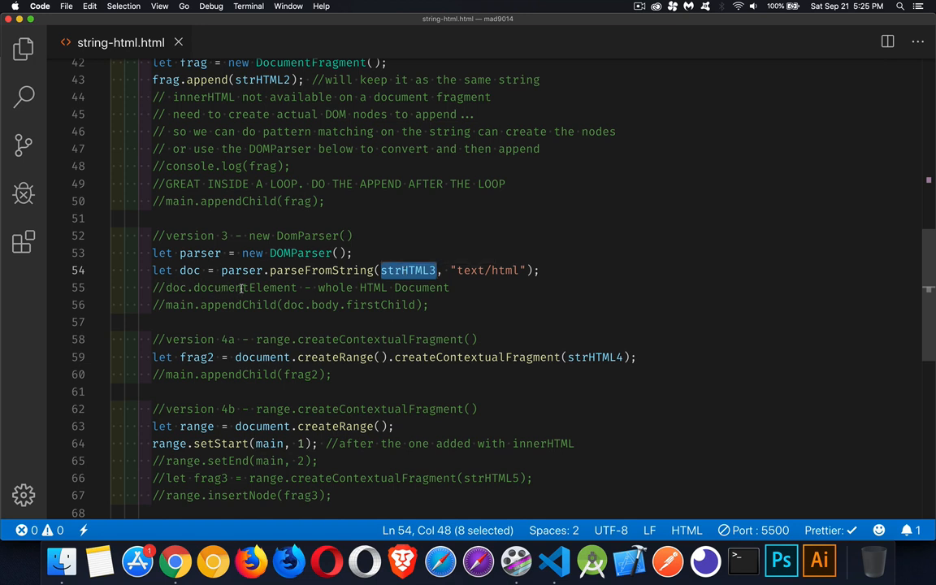
# Highlight documentElement and body in the commented append lines
pyautogui.doubleClick(246, 287)
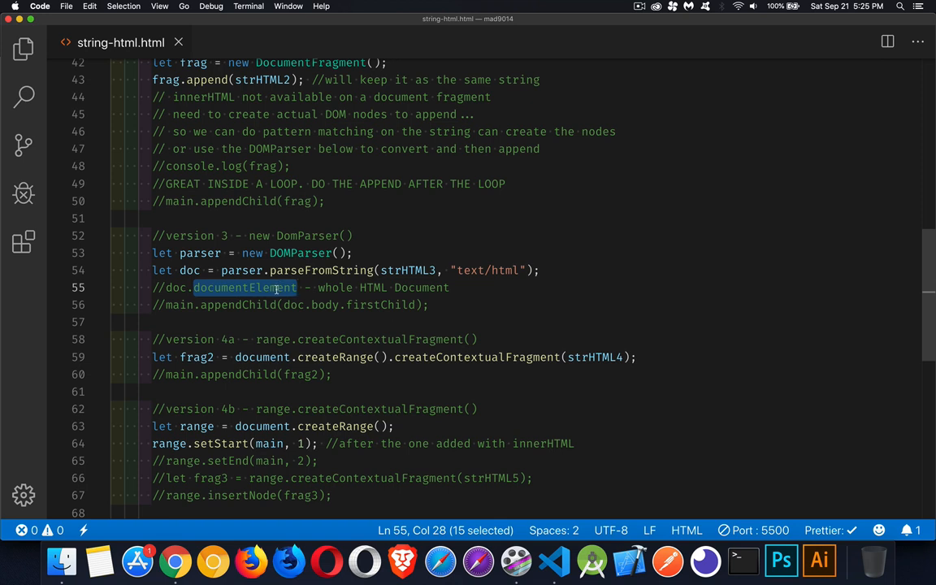
pyautogui.doubleClick(325, 306)
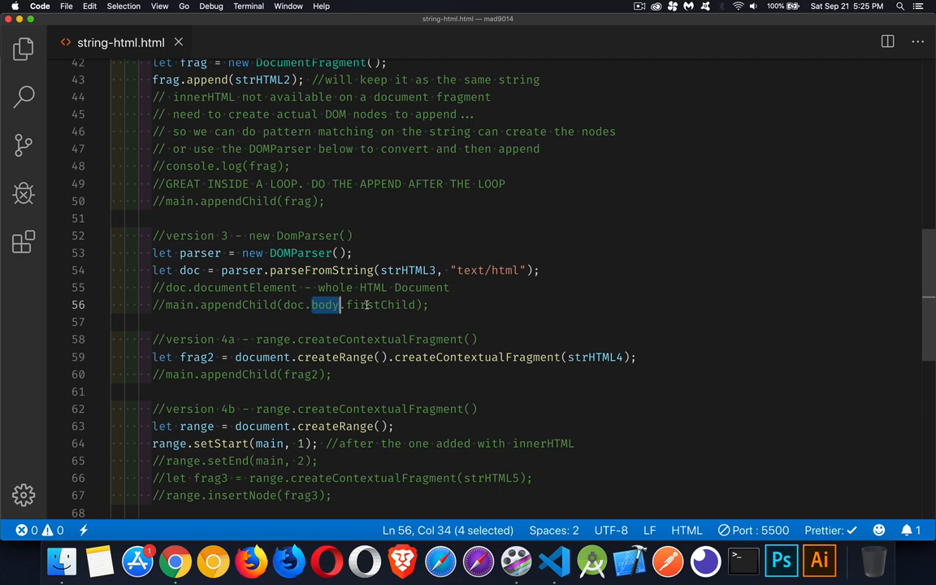
pyautogui.doubleClick(380, 305)
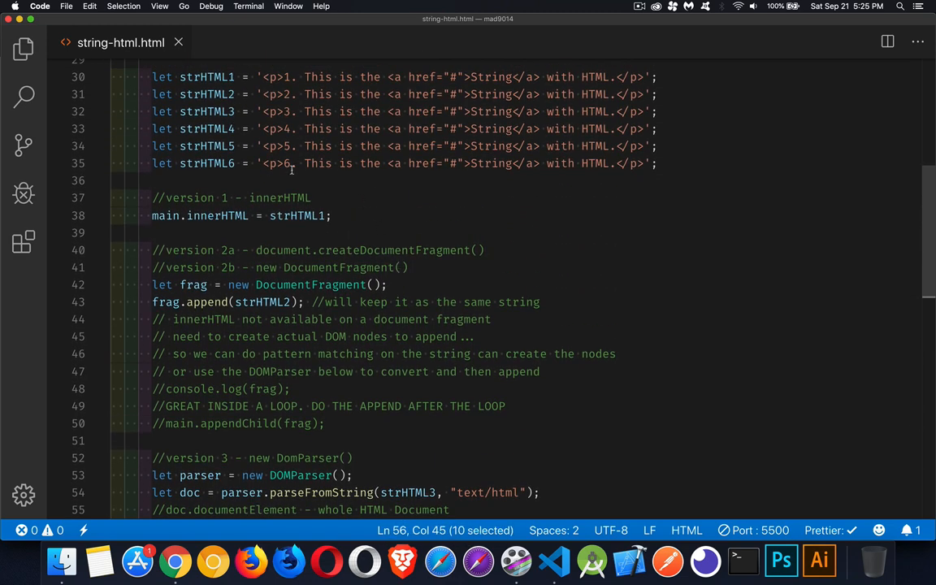
# Add console.log(doc.documentElement) on a new line after the documentElement comment
pyautogui.scroll(-3)
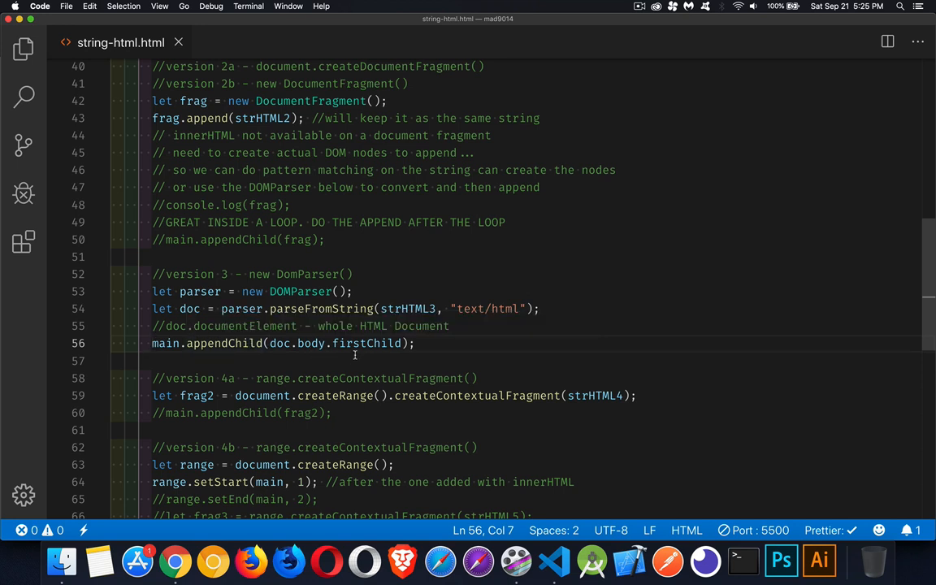
pyautogui.click(449, 325)
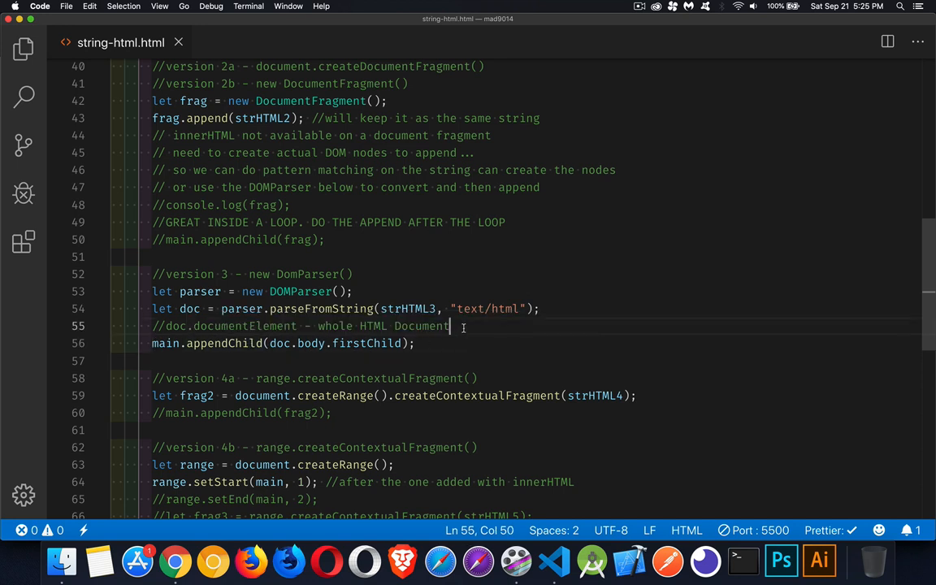
pyautogui.write('console.log(doc')
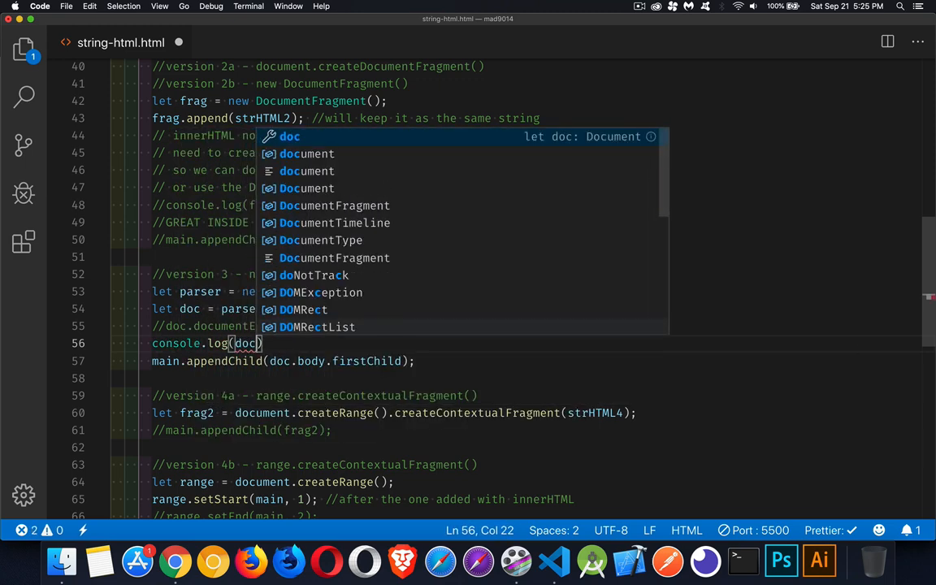
pyautogui.press('Escape')
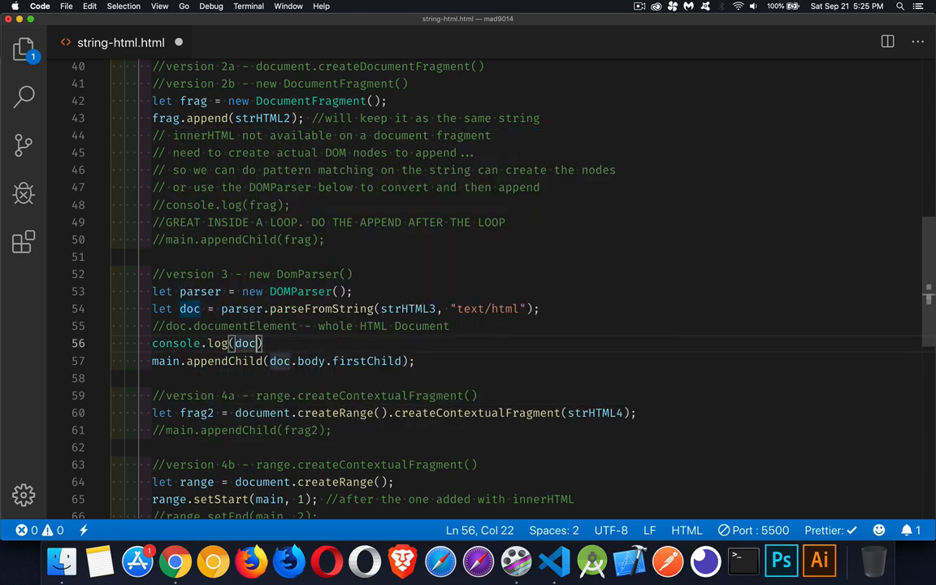
pyautogui.write('.documentElement')
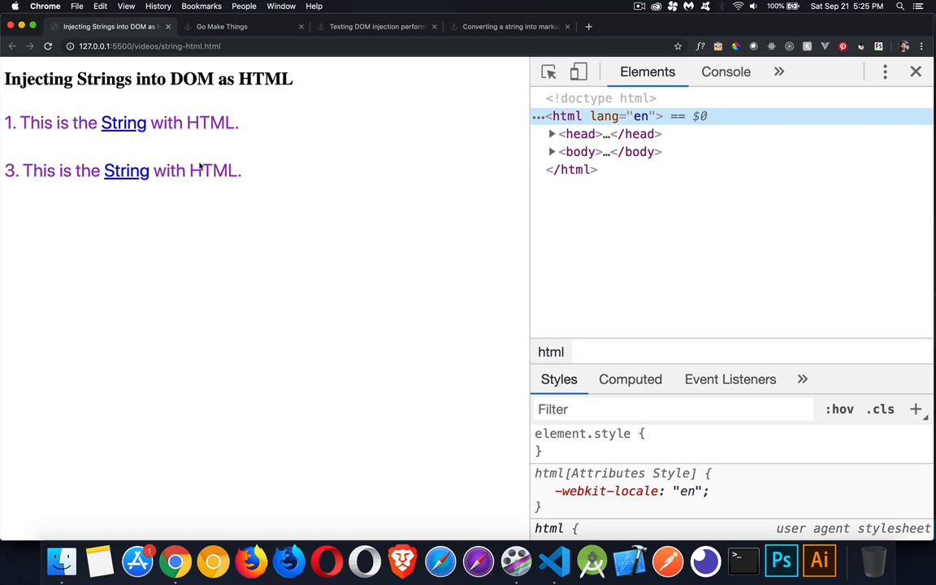
pyautogui.moveTo(13, 171)
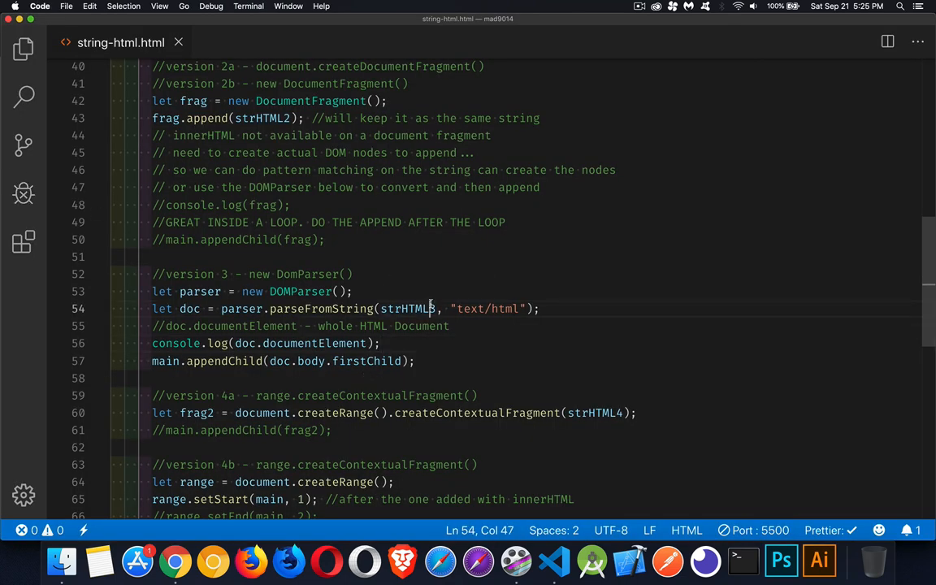
# View the logged html element with empty head and body in Chrome's Console
pyautogui.click(176, 560)
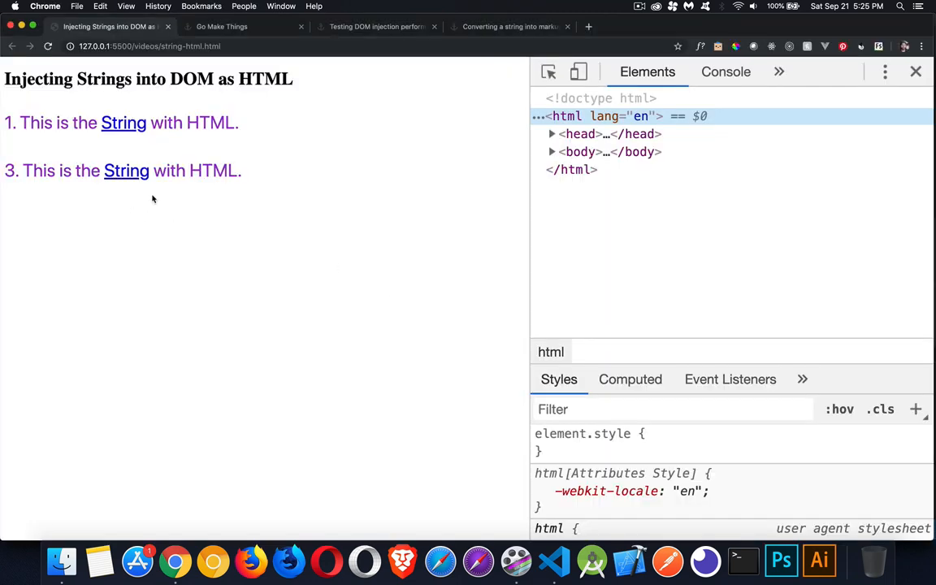
pyautogui.click(725, 71)
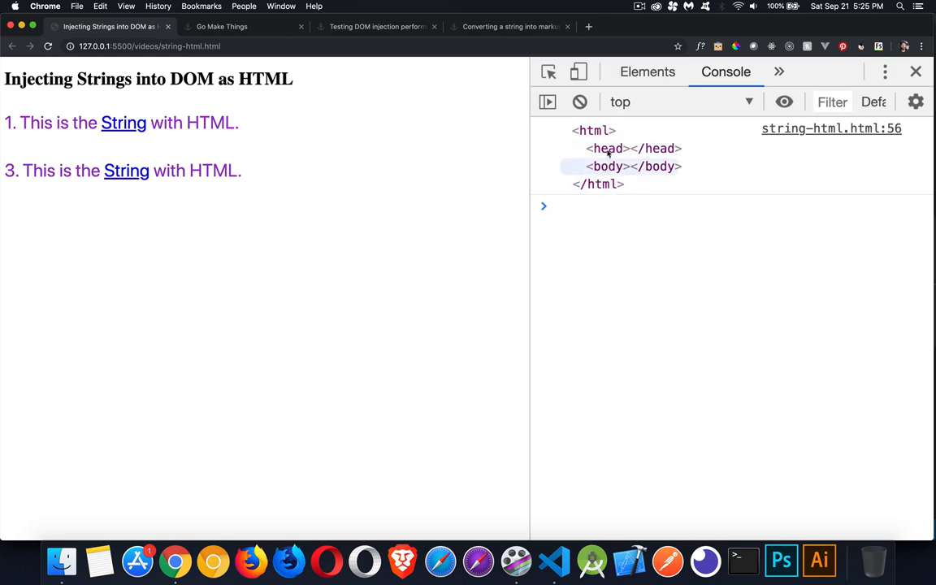
pyautogui.moveTo(614, 177)
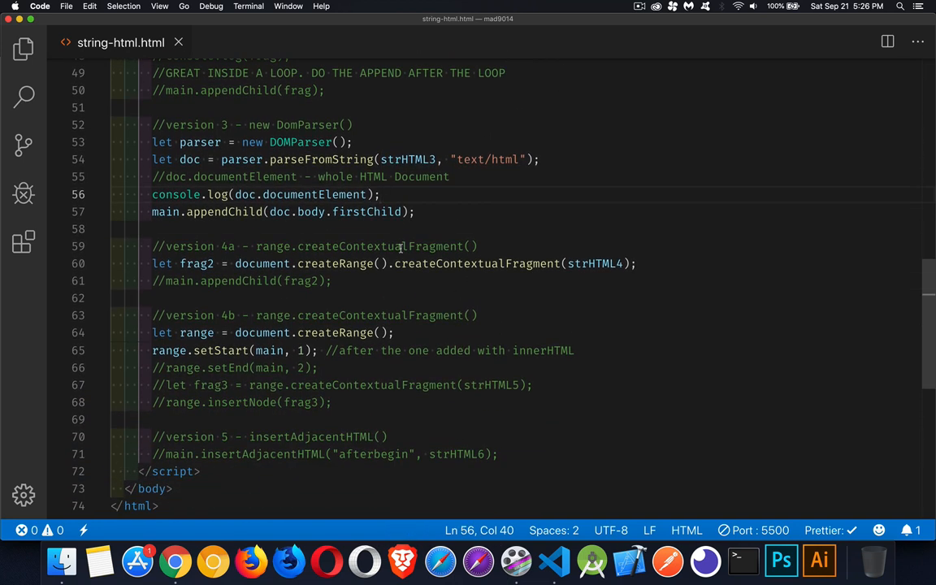
pyautogui.doubleClick(378, 247)
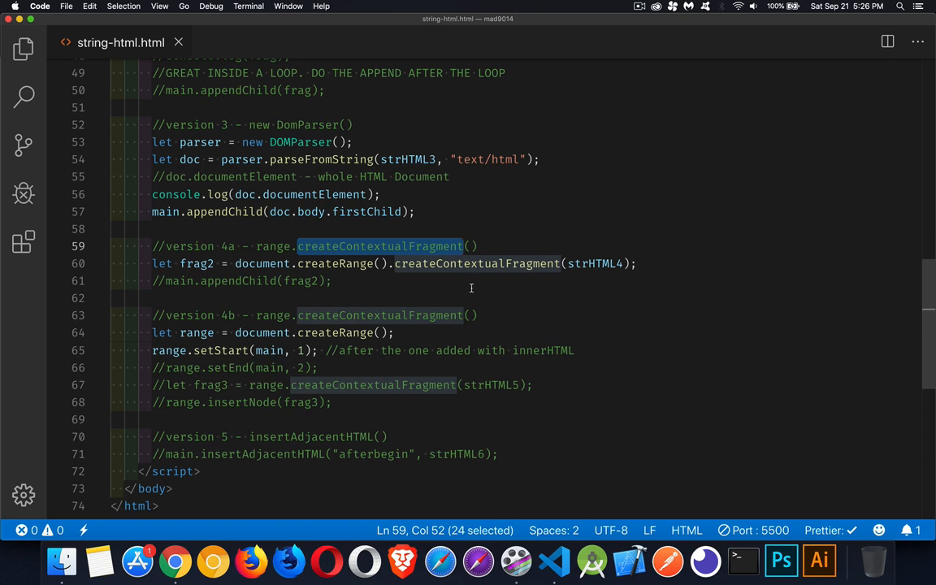
pyautogui.scroll(3)
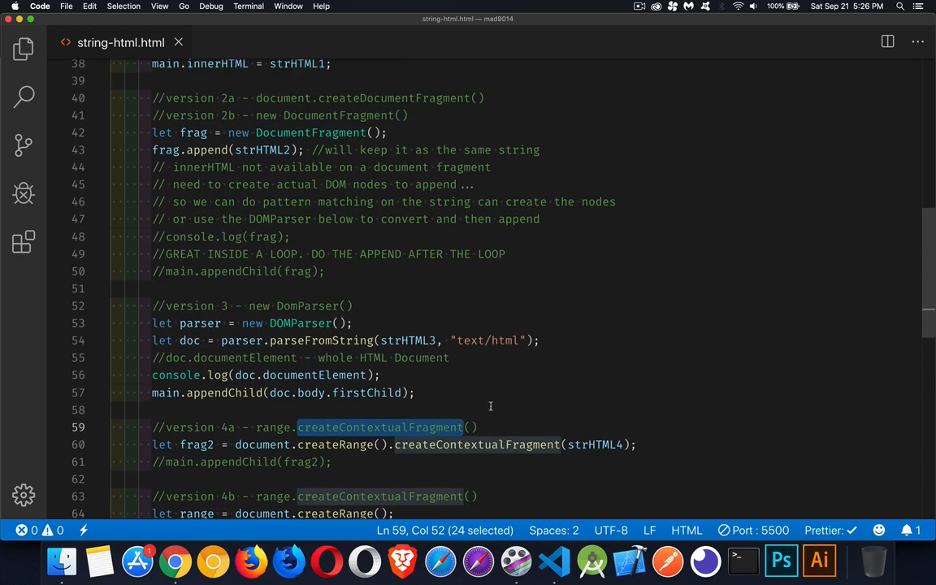
pyautogui.scroll(-3)
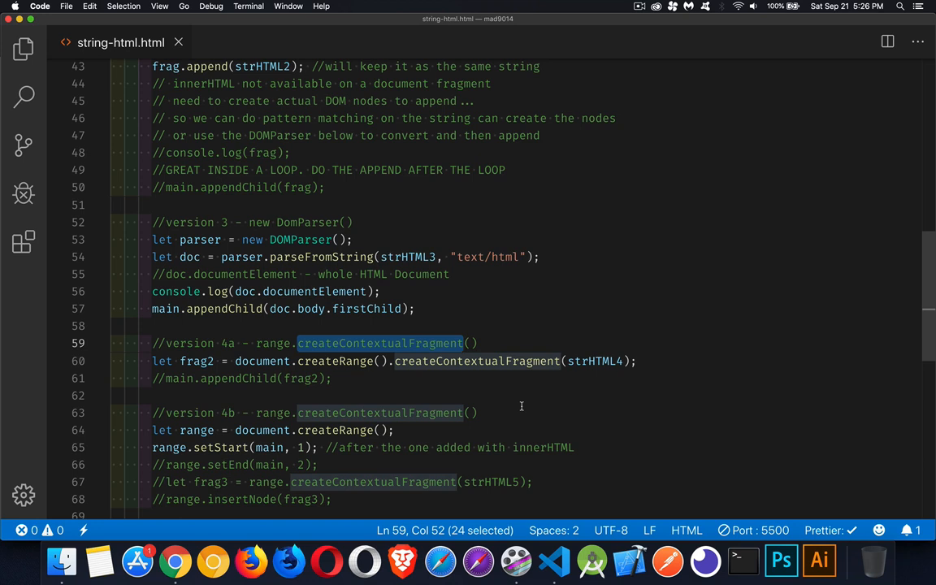
pyautogui.scroll(-3)
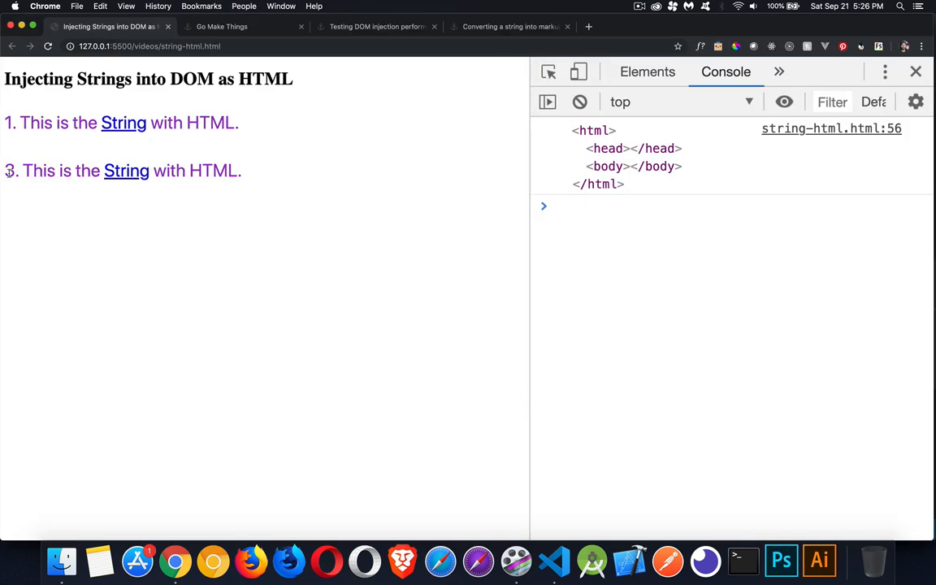
# Select paragraph 3 and expand body and main in the Elements tree to show main's two paragraphs
pyautogui.moveTo(4, 171); pyautogui.dragTo(242, 171)
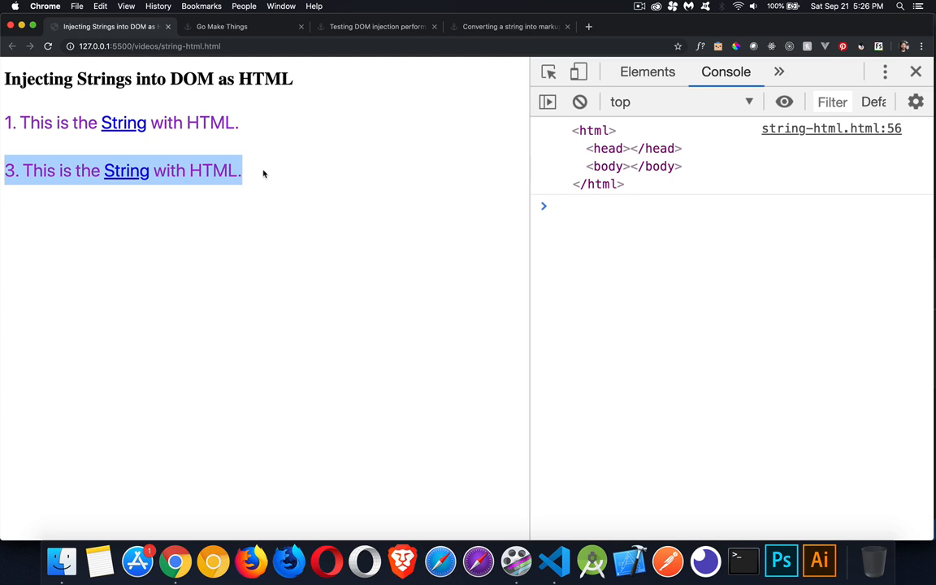
pyautogui.click(647, 72)
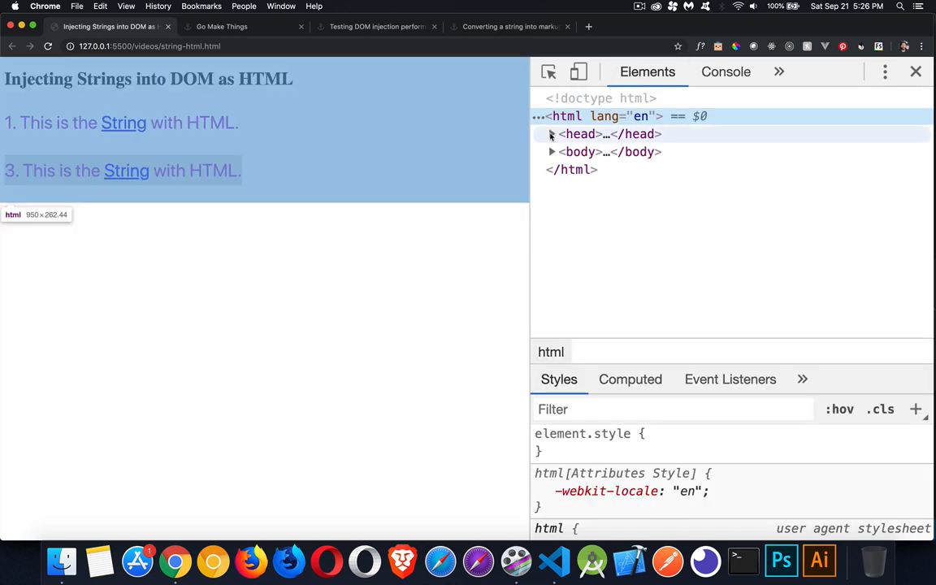
pyautogui.click(553, 153)
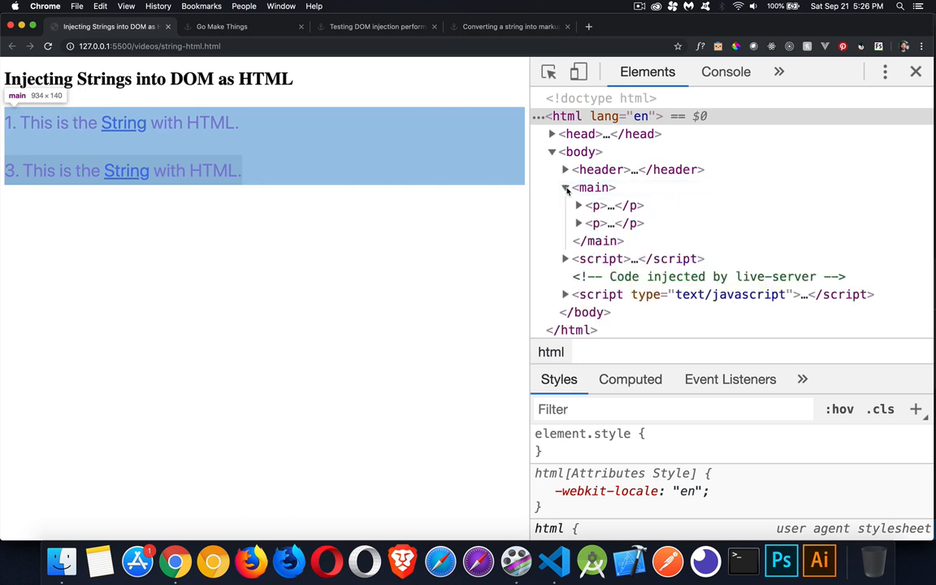
pyautogui.click(578, 224)
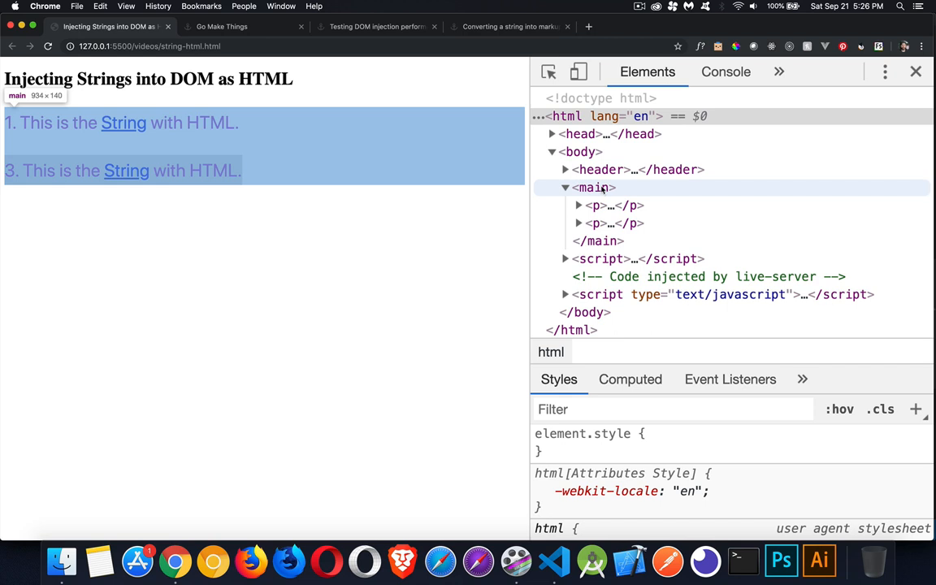
pyautogui.moveTo(624, 191)
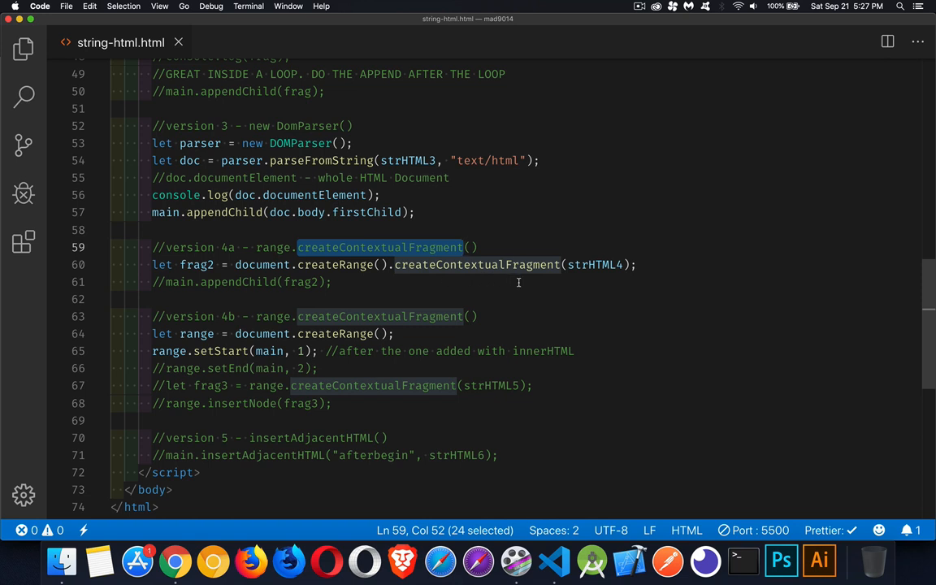
# Check strHTML4's definition and uncomment main.appendChild(frag2) so paragraph 4 appears
pyautogui.doubleClick(595, 263)
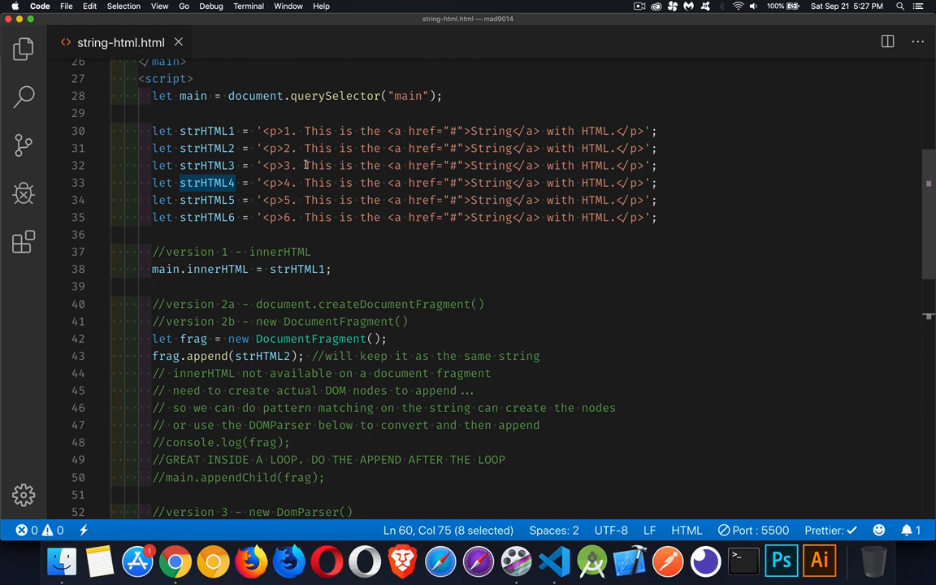
pyautogui.moveTo(574, 184)
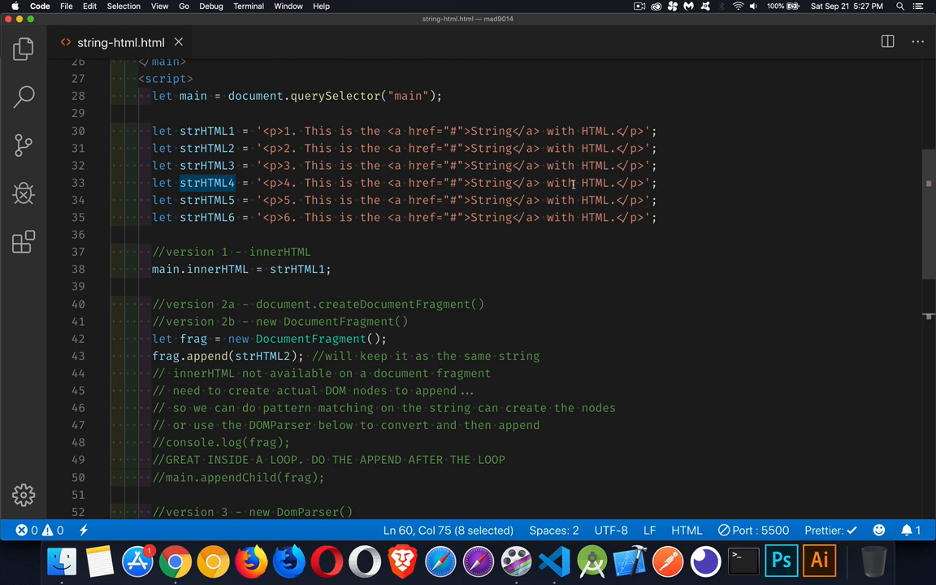
pyautogui.scroll(-3)
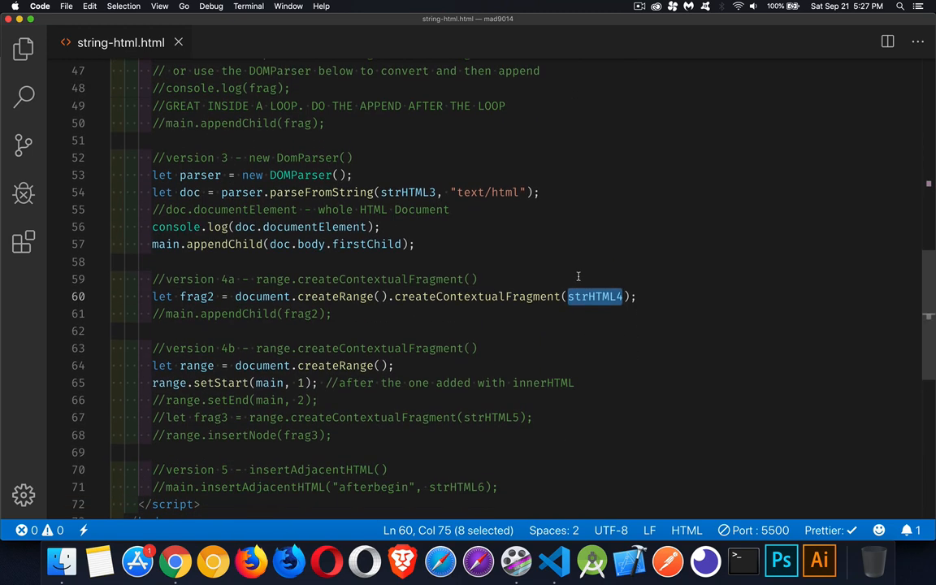
pyautogui.click(166, 313)
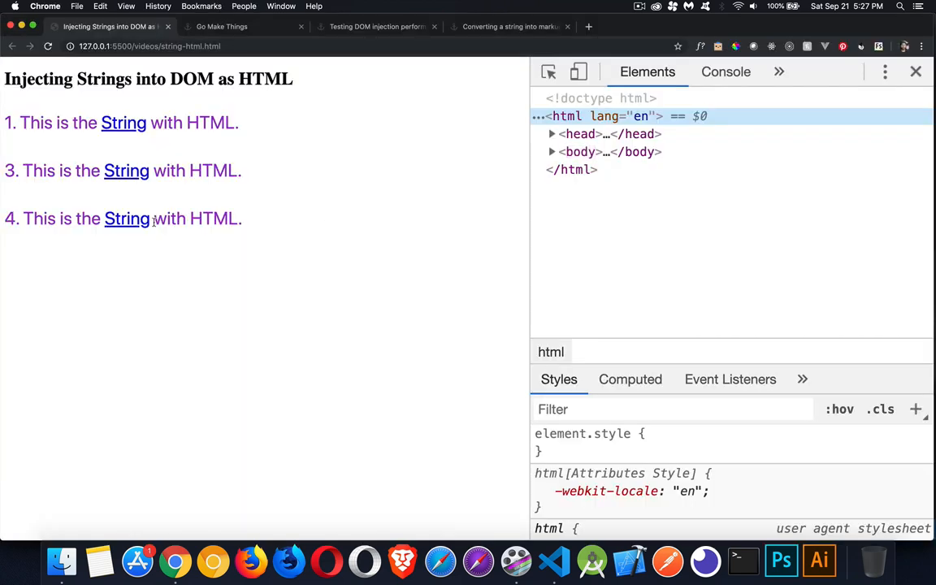
pyautogui.moveTo(255, 213)
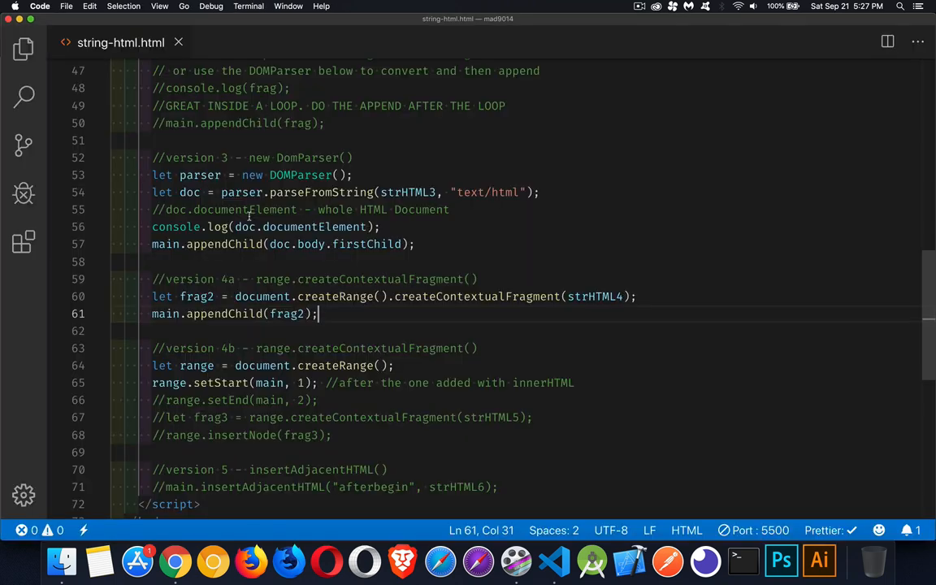
# Uncomment range.setEnd(main, 2) in version 4b
pyautogui.scroll(-3)
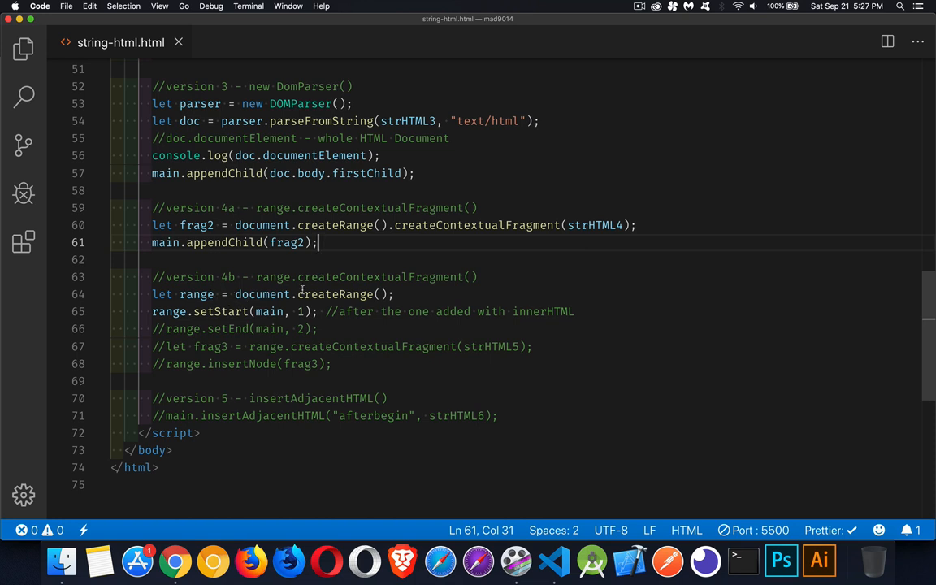
pyautogui.moveTo(335, 294)
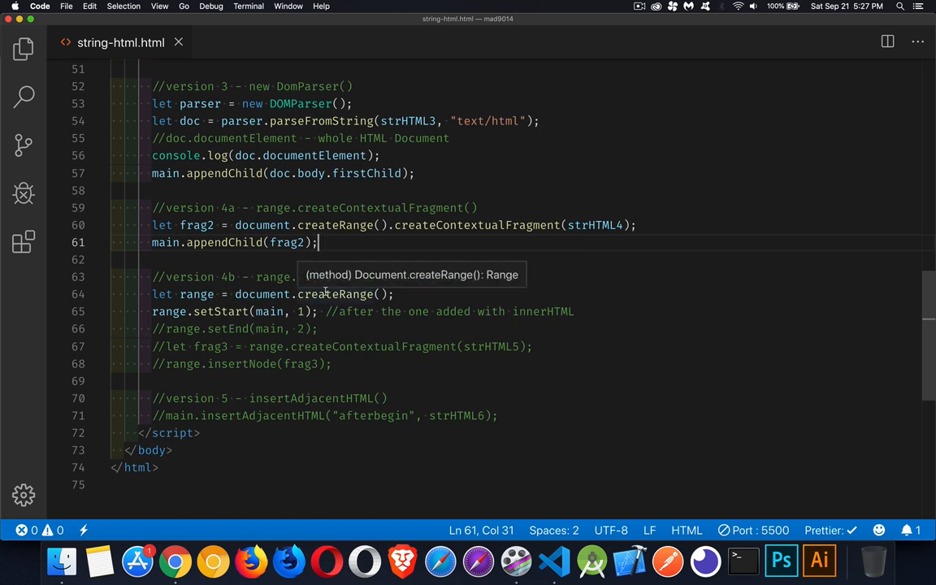
pyautogui.click(166, 328)
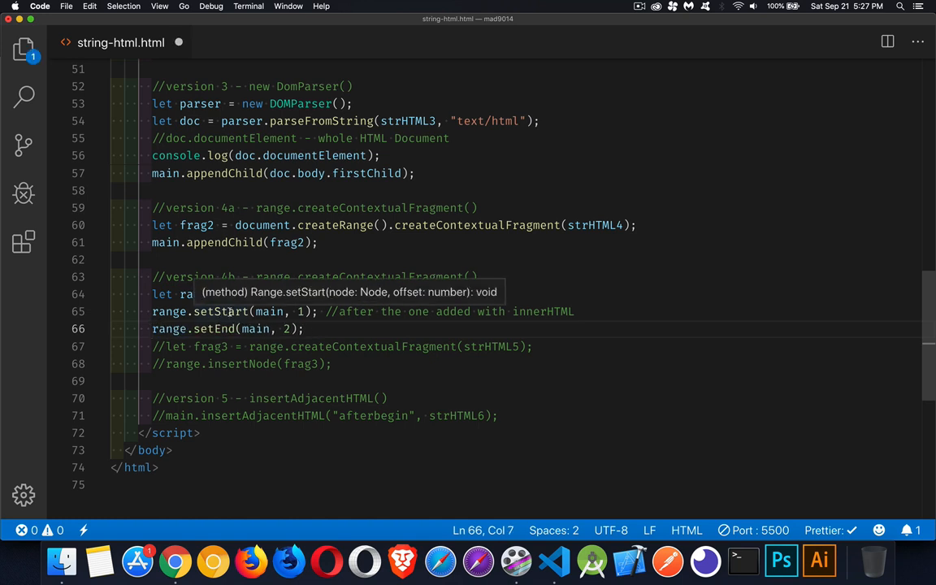
pyautogui.moveTo(370, 332)
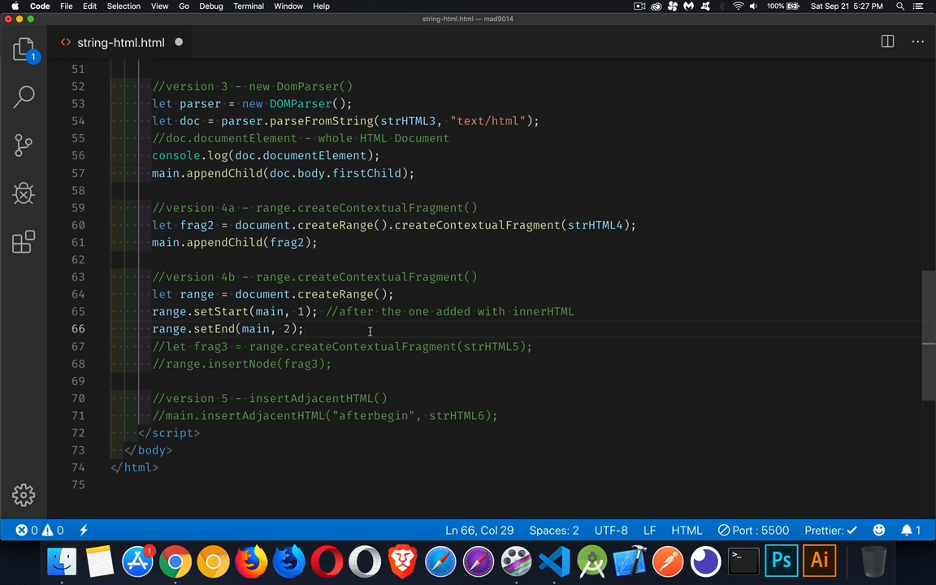
pyautogui.doubleClick(270, 312)
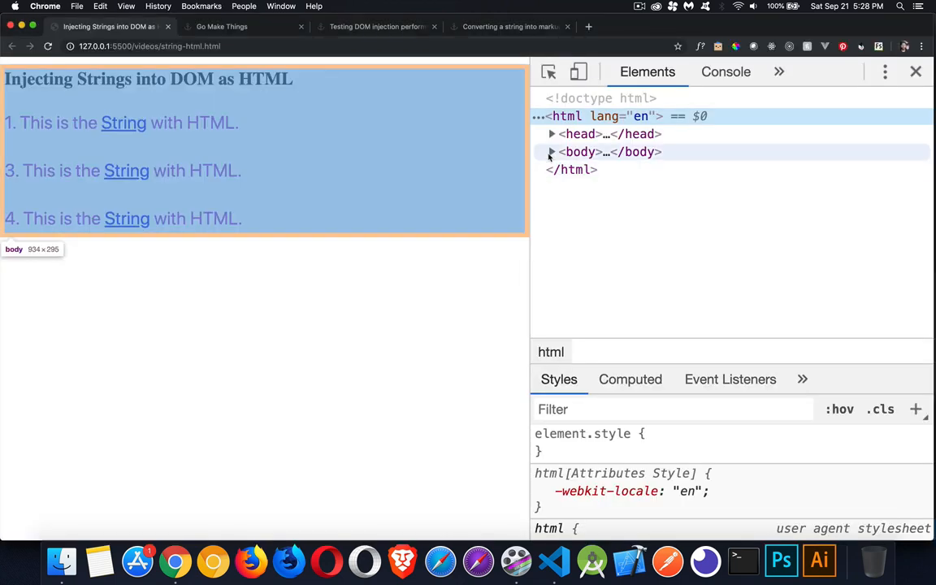
pyautogui.click(551, 153)
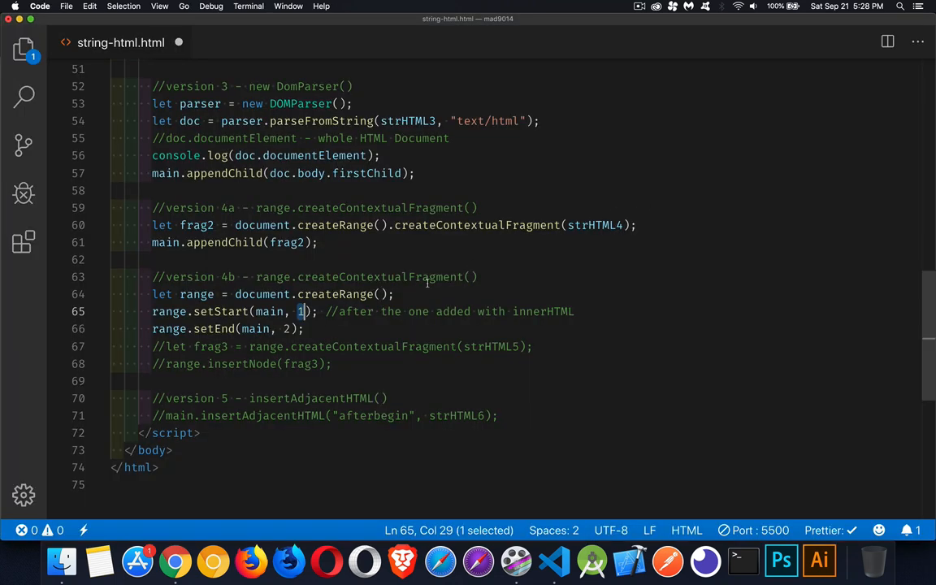
pyautogui.moveTo(328, 335)
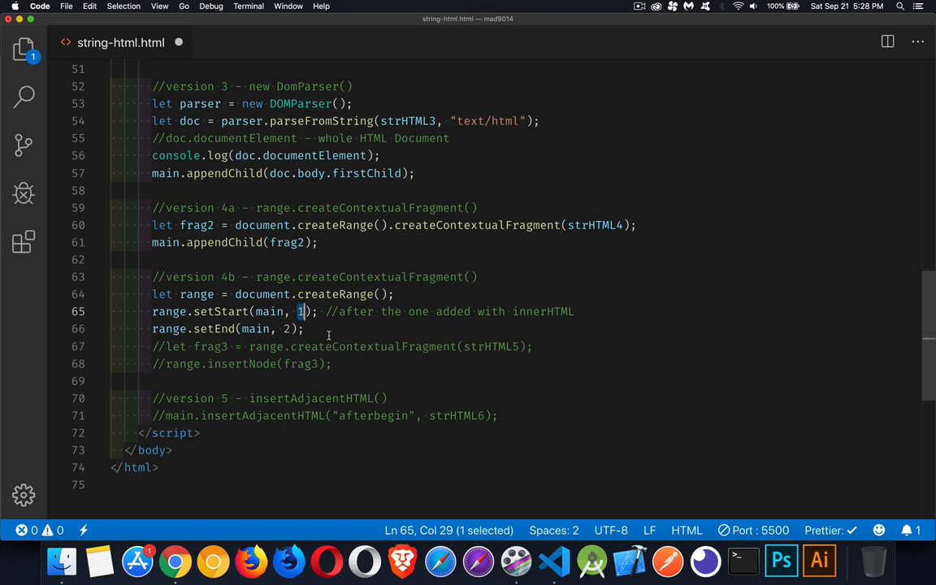
# Uncomment let frag3 = range.createContextualFragment(strHTML5)
pyautogui.click(166, 346)
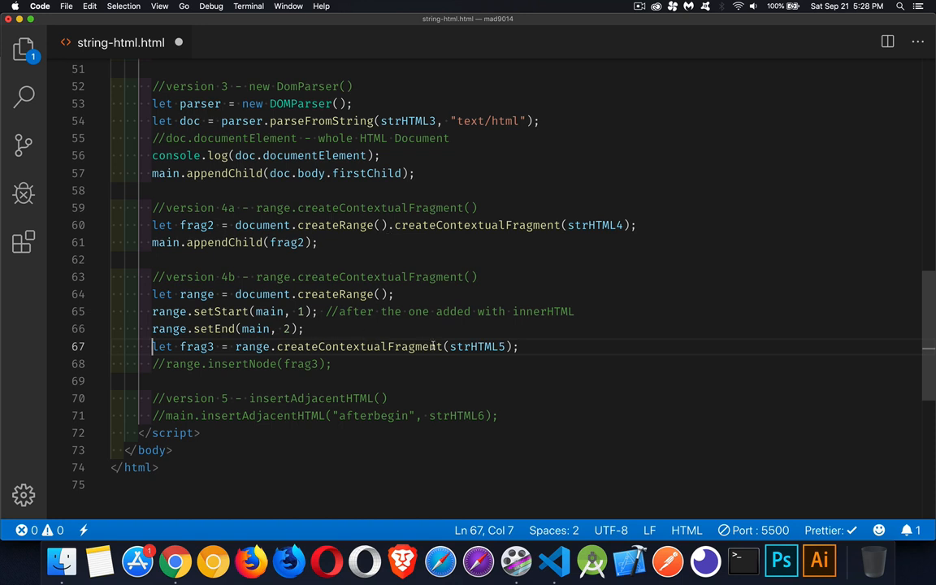
pyautogui.moveTo(478, 346)
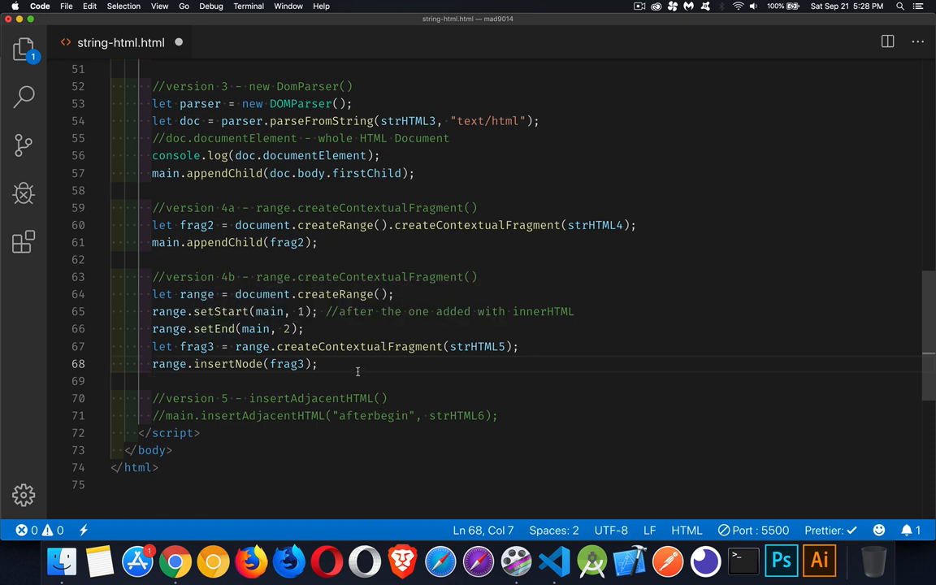
pyautogui.moveTo(471, 354)
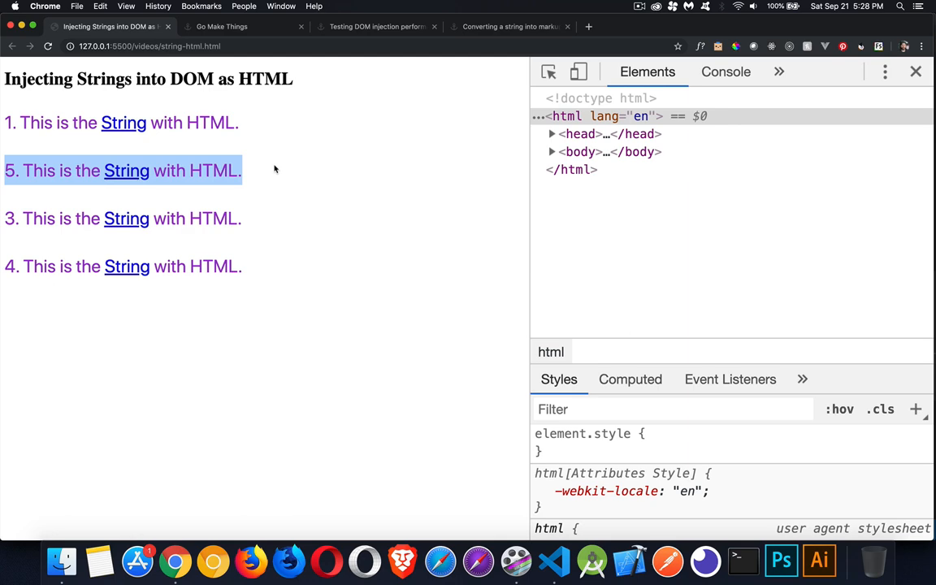
pyautogui.moveTo(528, 153)
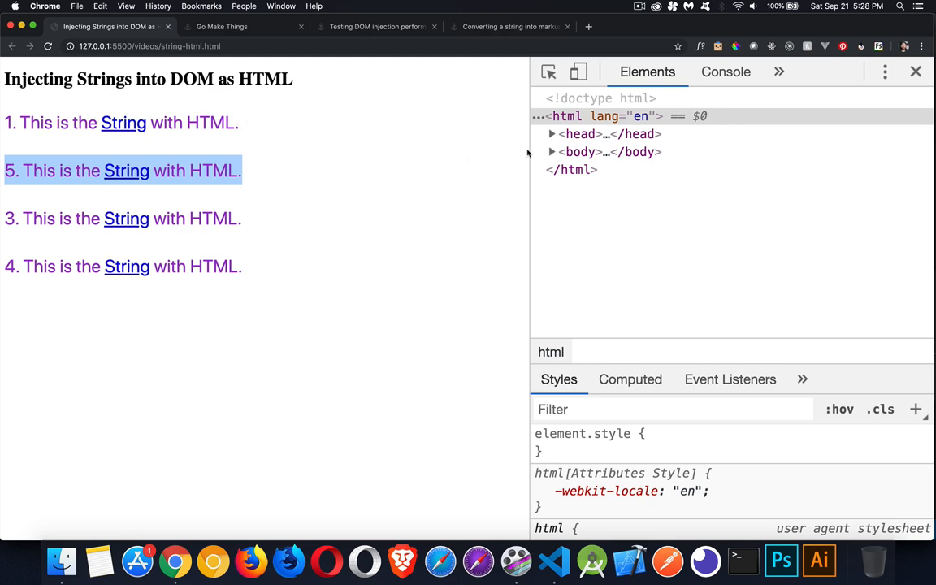
# Expand main in the Elements panel to reveal its four p elements
pyautogui.click(553, 153)
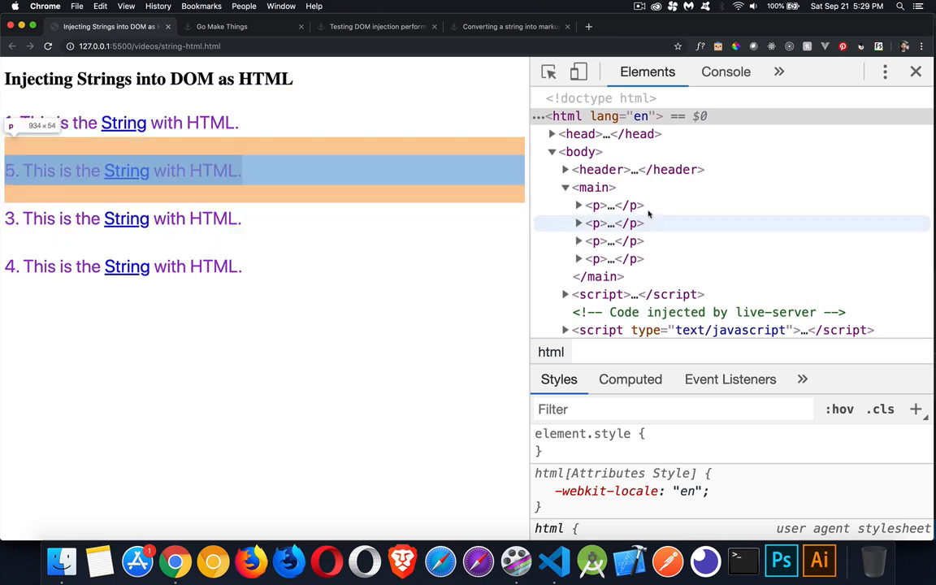
pyautogui.moveTo(633, 225)
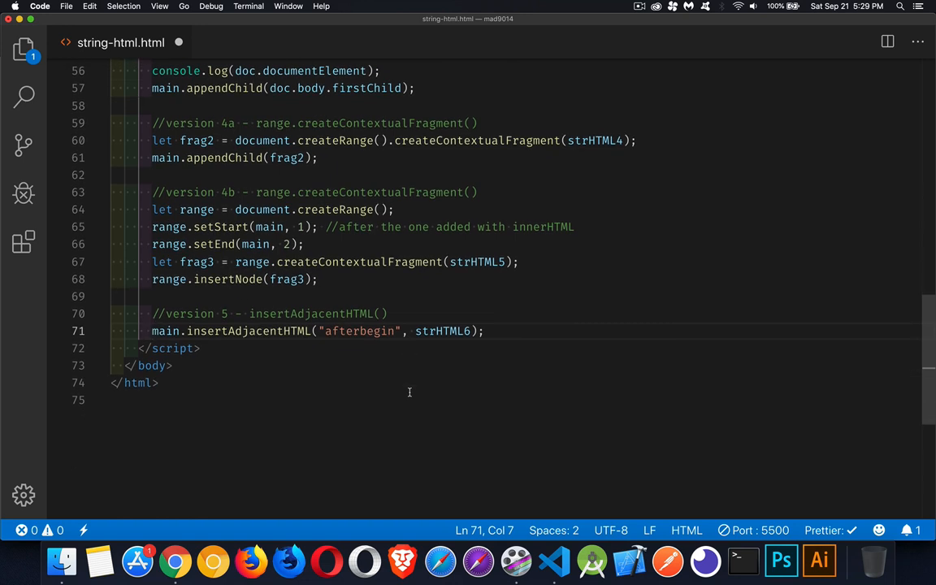
pyautogui.moveTo(282, 349)
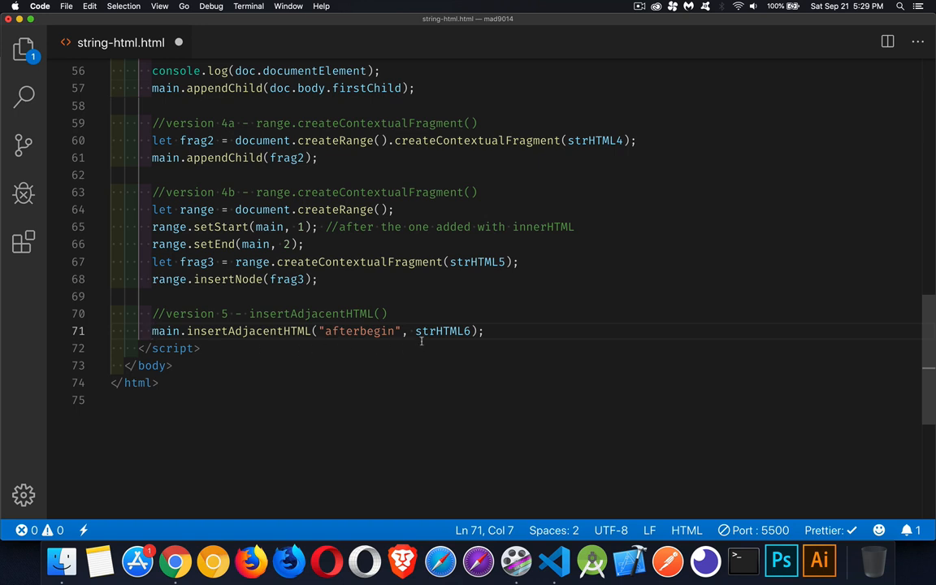
pyautogui.moveTo(324, 366)
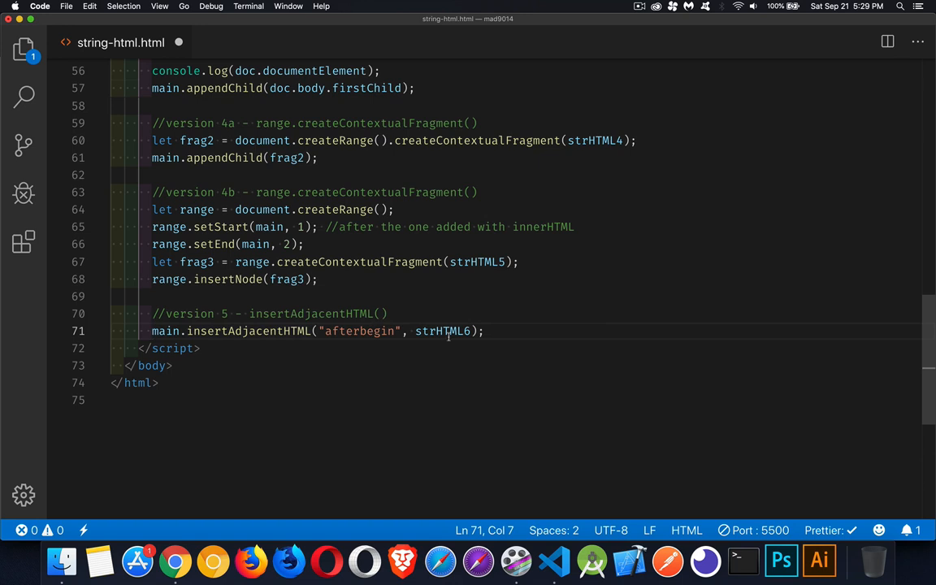
# Uncomment main.insertAdjacentHTML("afterbegin", strHTML6) and select the strHTML6 argument
pyautogui.doubleClick(442, 331)
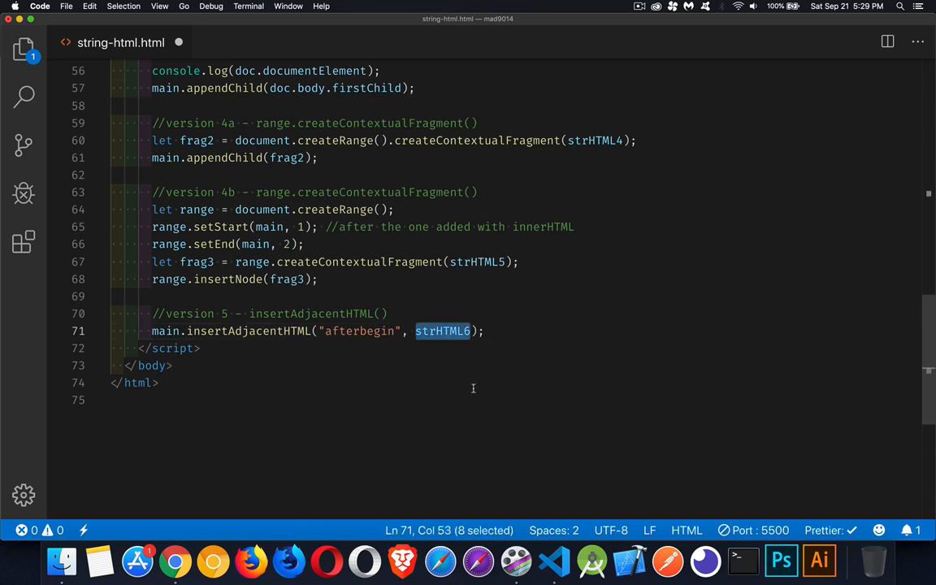
pyautogui.moveTo(397, 278)
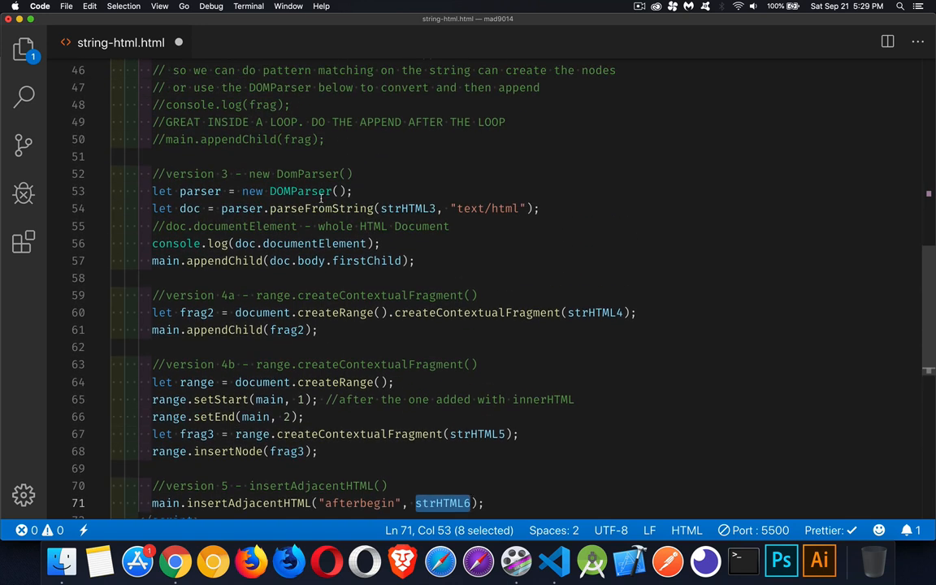
pyautogui.scroll(-3)
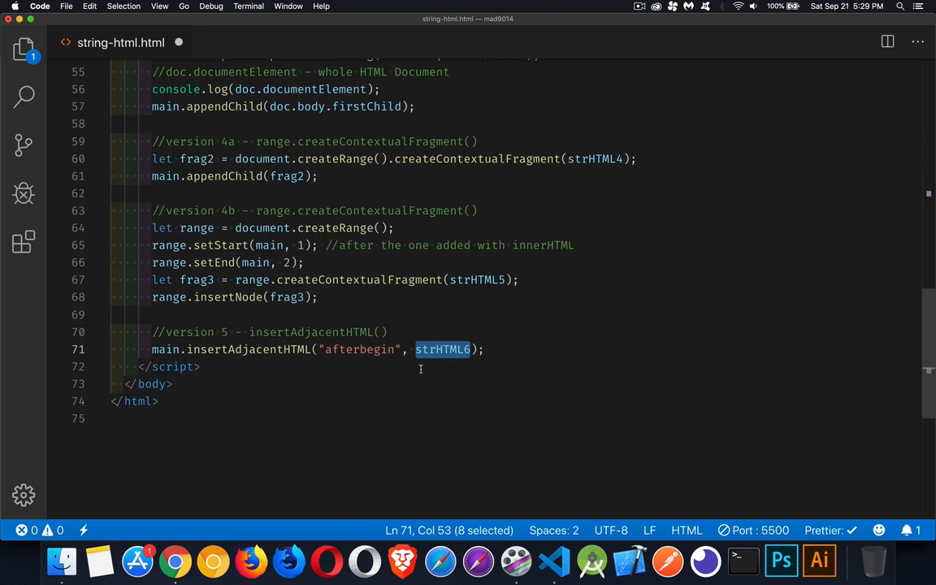
pyautogui.moveTo(439, 377)
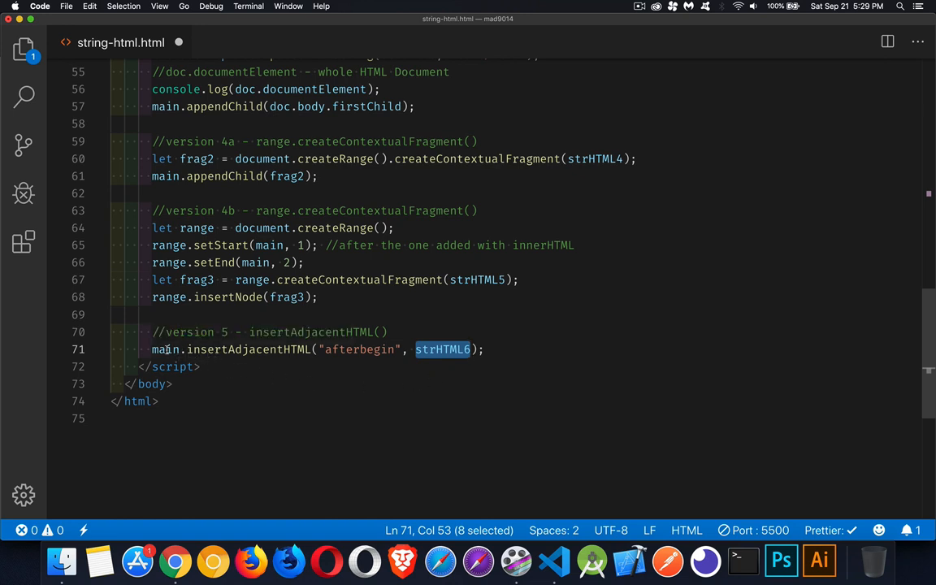
pyautogui.click(344, 350)
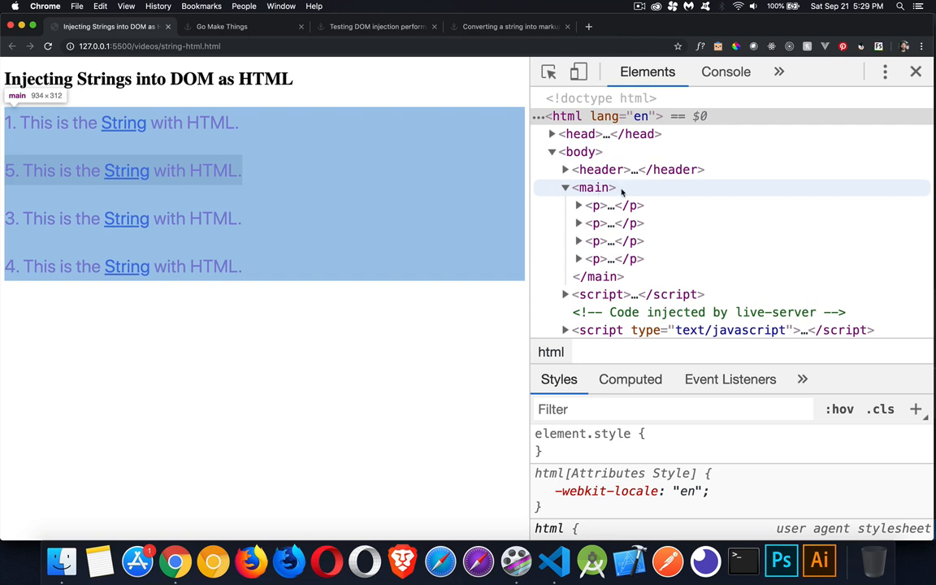
pyautogui.moveTo(621, 195)
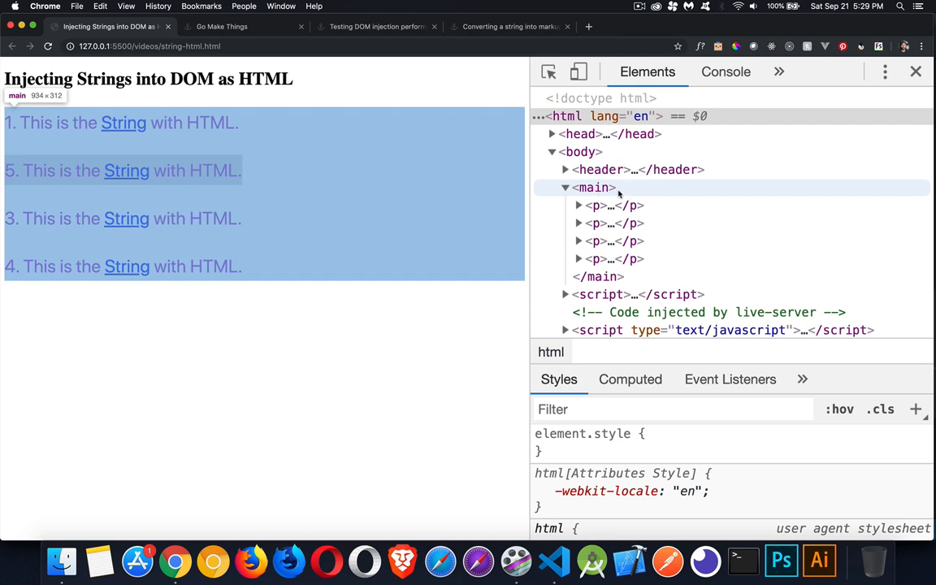
pyautogui.moveTo(621, 195)
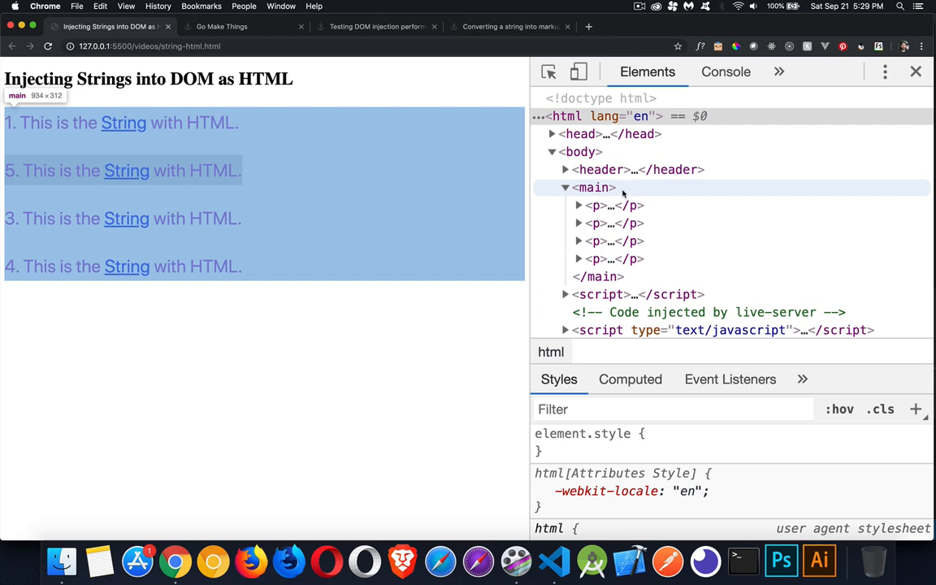
pyautogui.moveTo(626, 192)
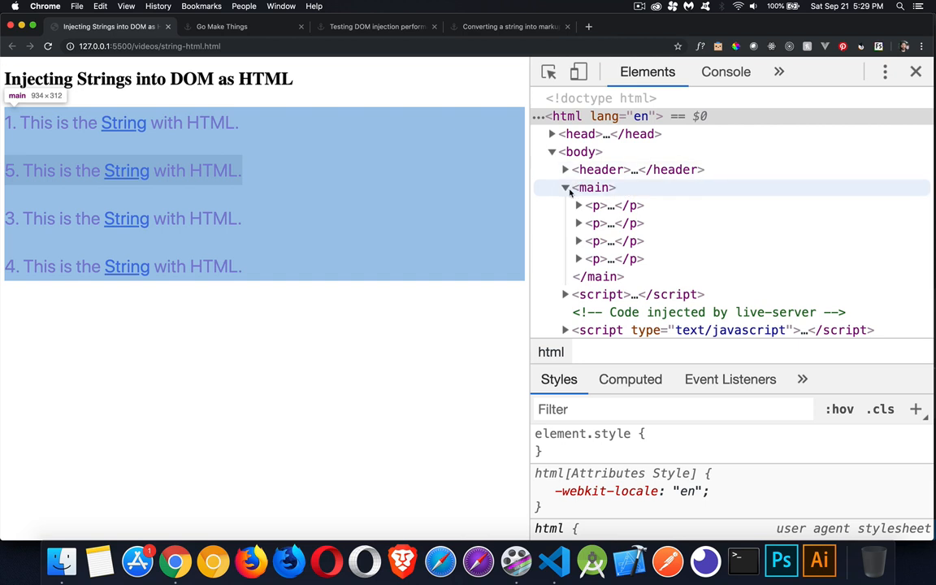
pyautogui.moveTo(598, 258)
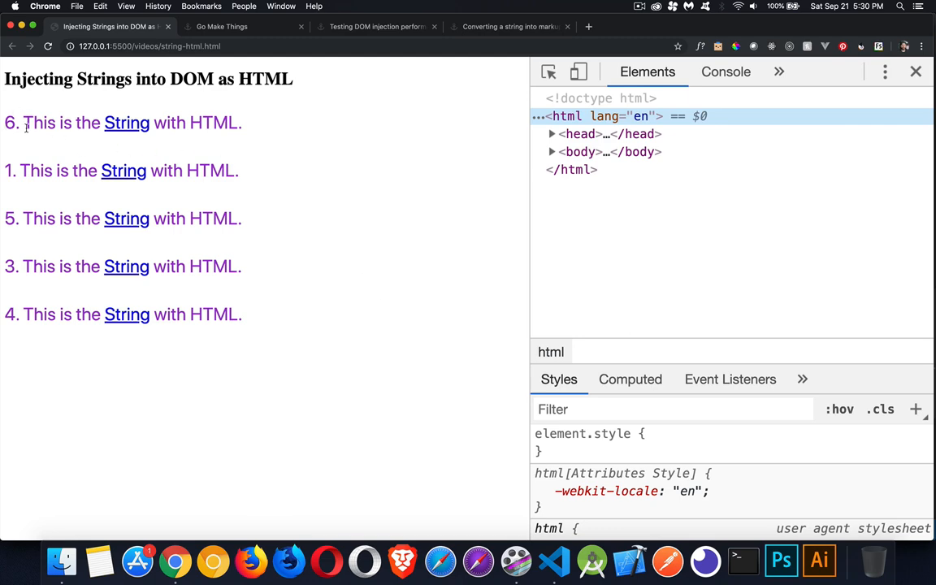
# Expand body and main in the Elements panel to show paragraph 6 first
pyautogui.click(552, 153)
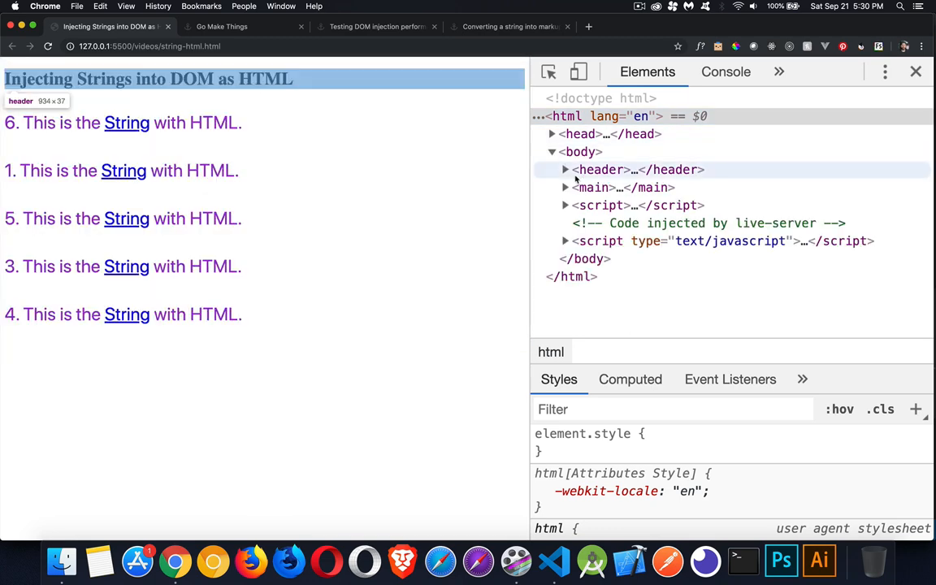
pyautogui.click(566, 187)
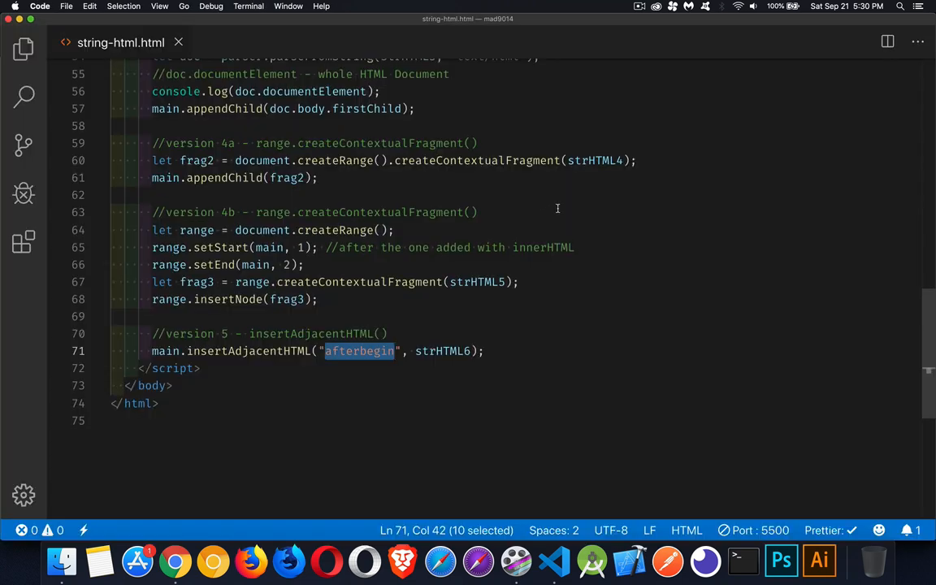
pyautogui.scroll(3)
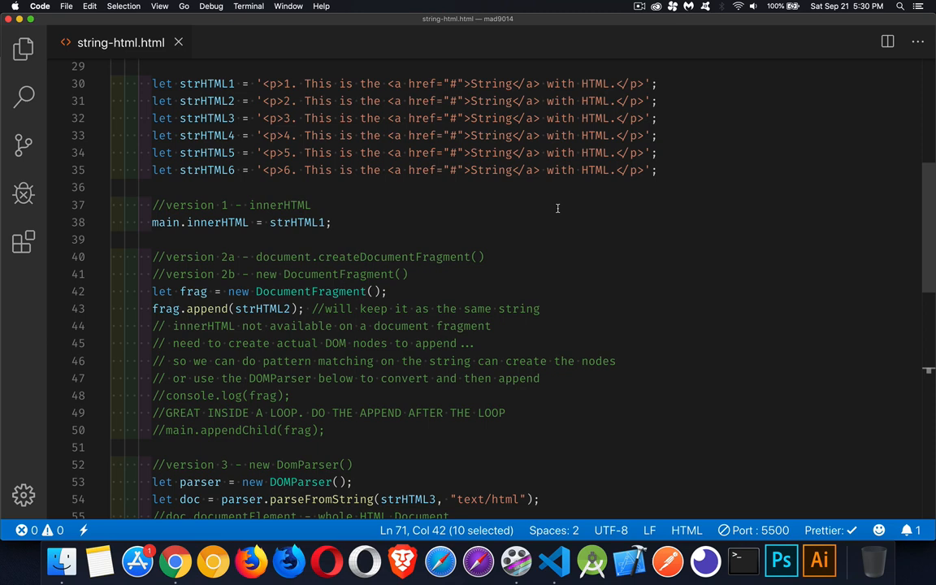
pyautogui.scroll(-3)
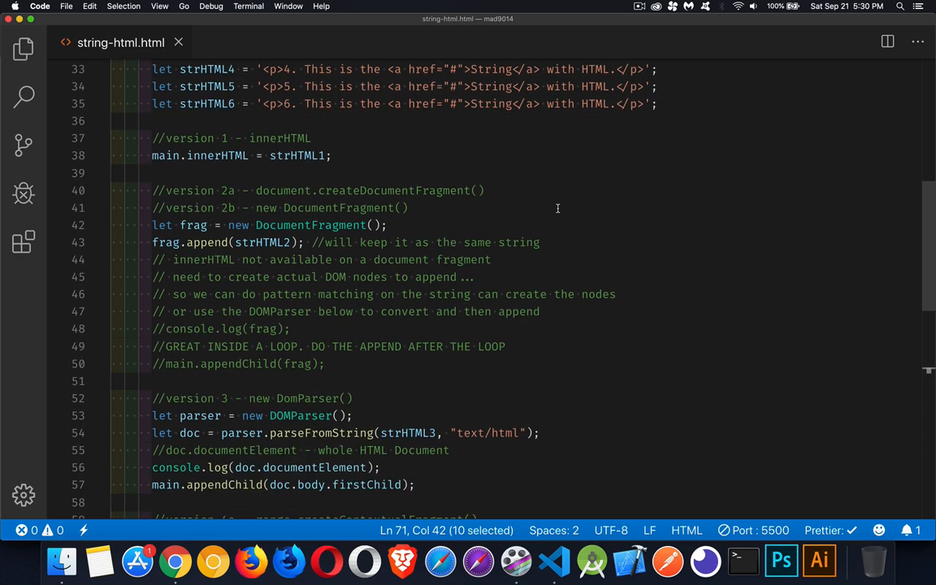
pyautogui.scroll(-3)
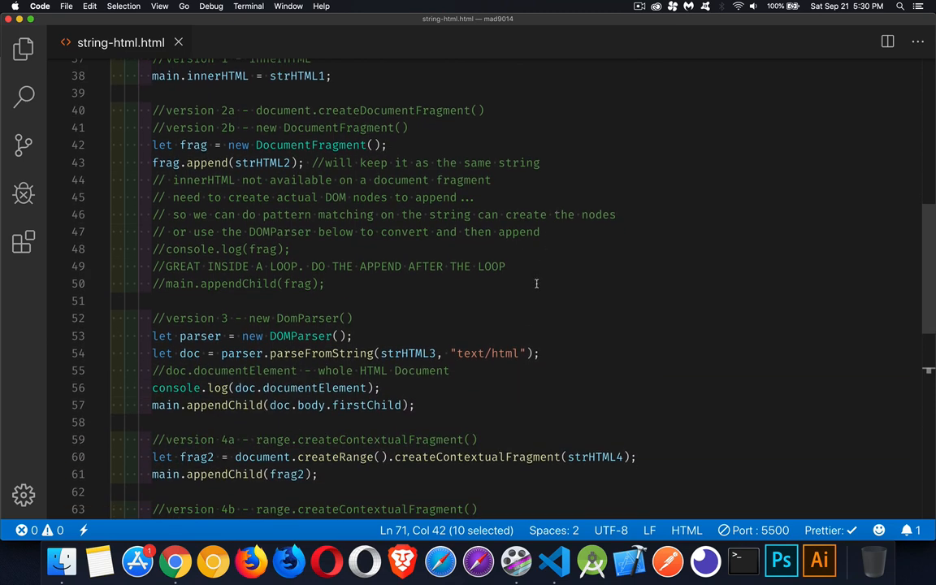